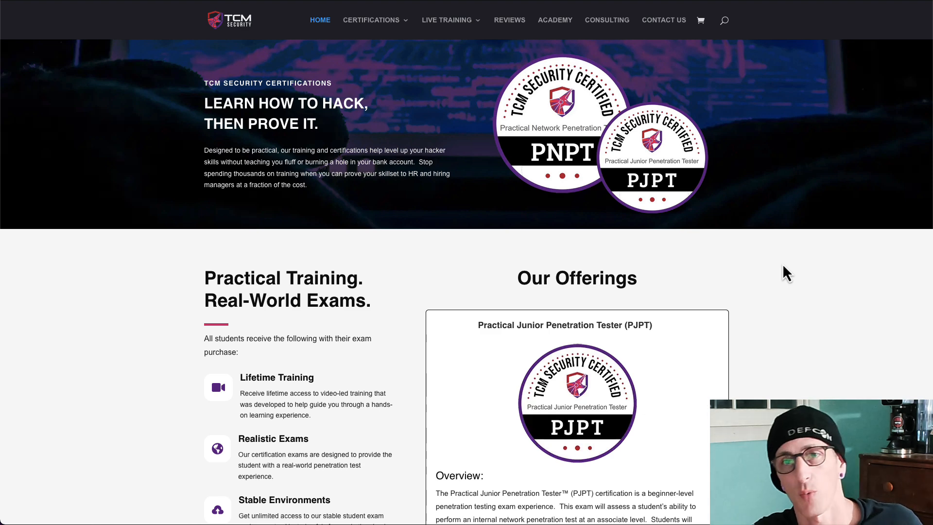
Scroll to Our Offerings and expand the Practical Junior Web Tester (PJWT) entry
scroll(down, 3)
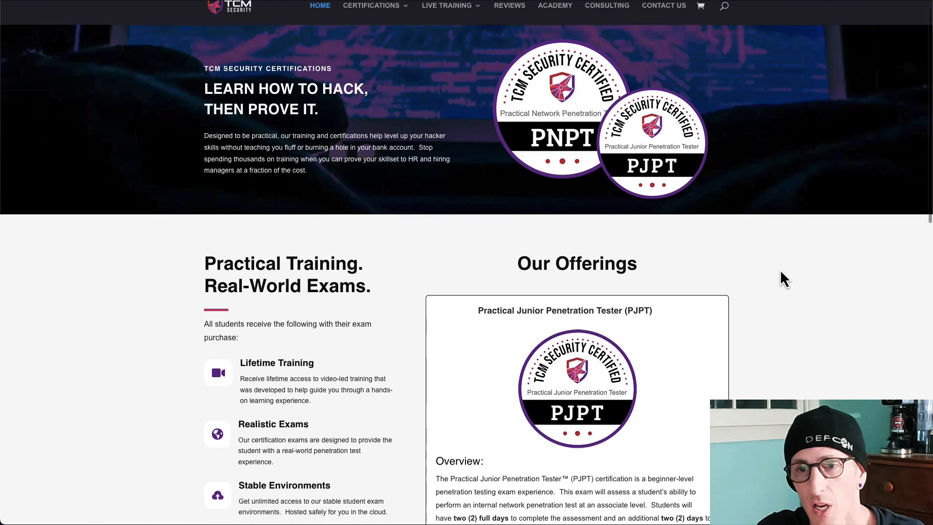
scroll(down, 3)
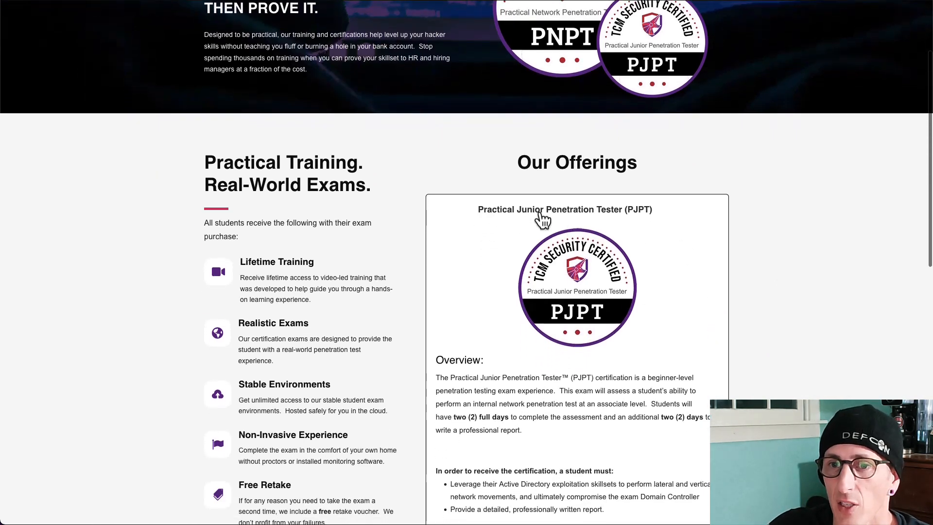
scroll(down, 3)
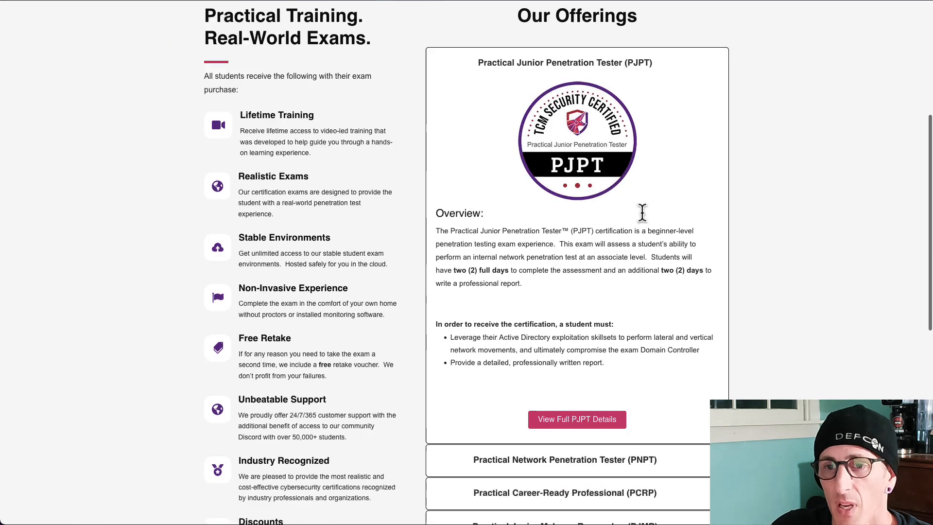
scroll(down, 3)
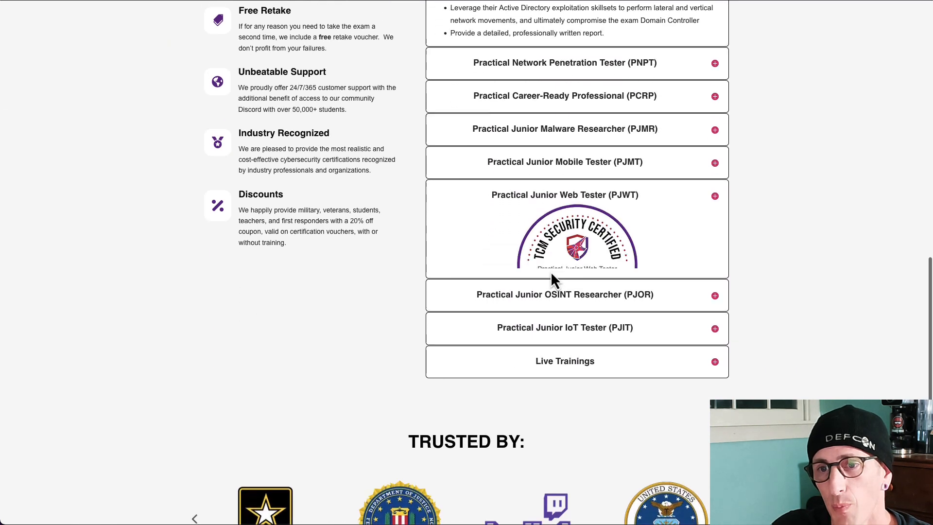
click(564, 194)
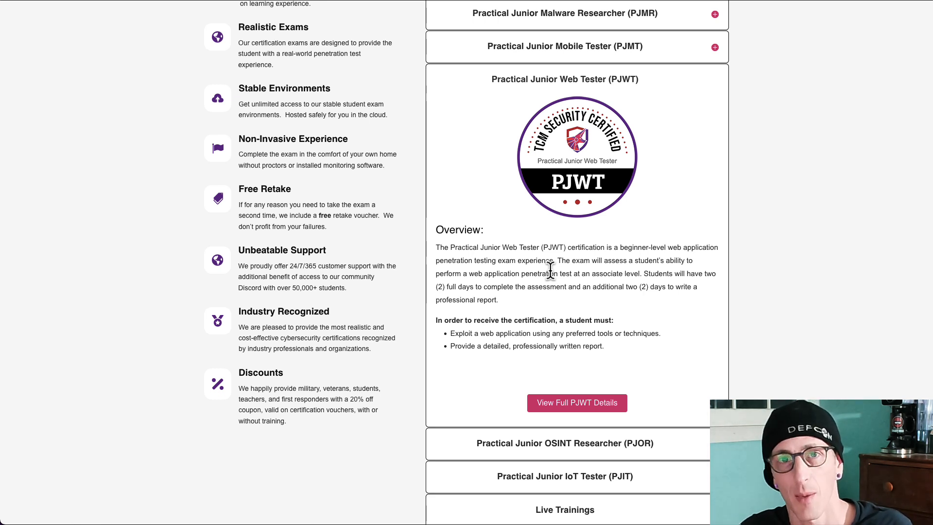
mouse_move(573, 220)
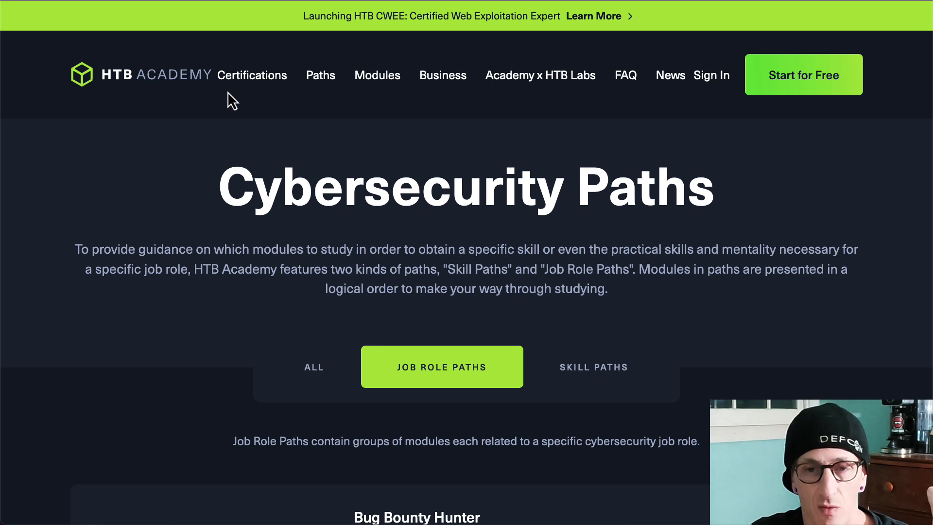
scroll(down, 3)
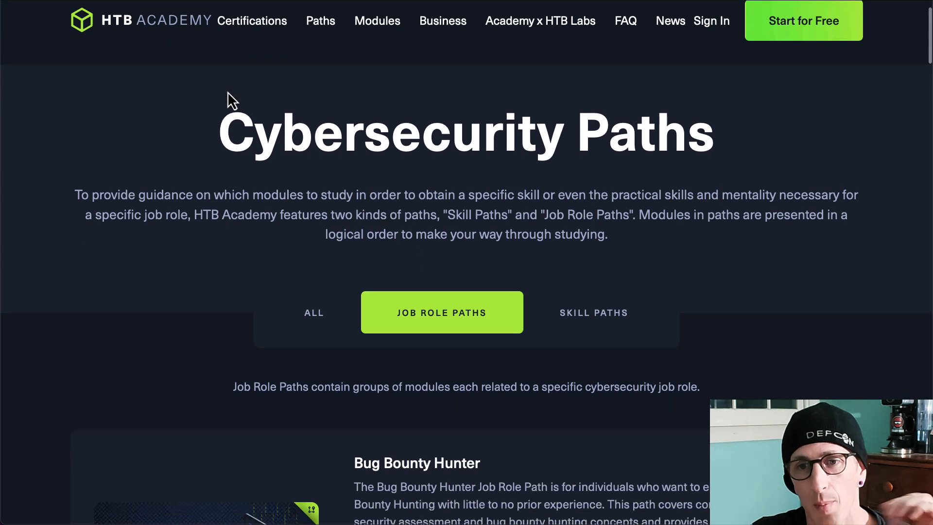
scroll(down, 3)
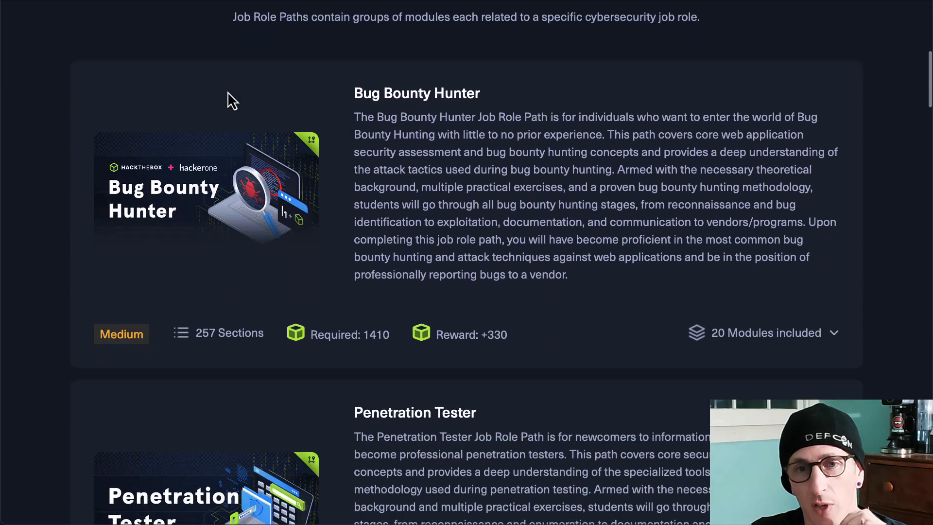
scroll(down, 3)
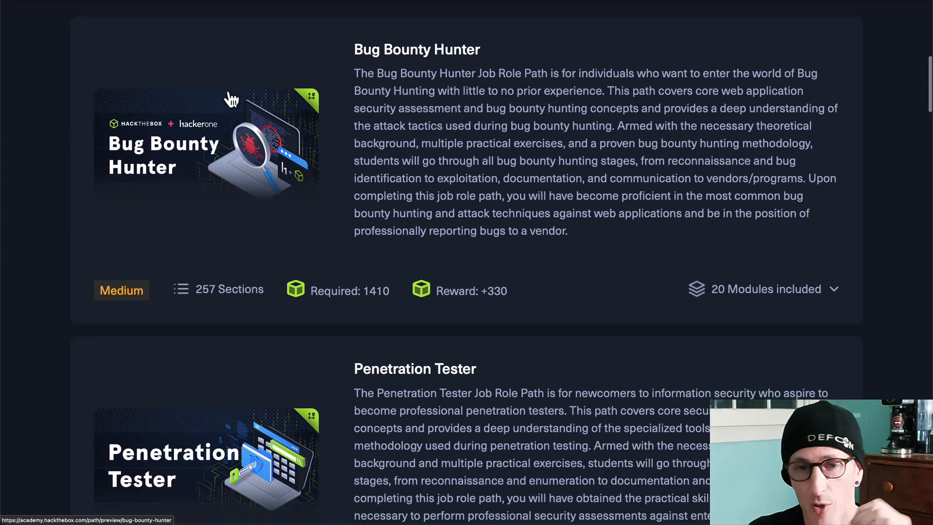
scroll(down, 3)
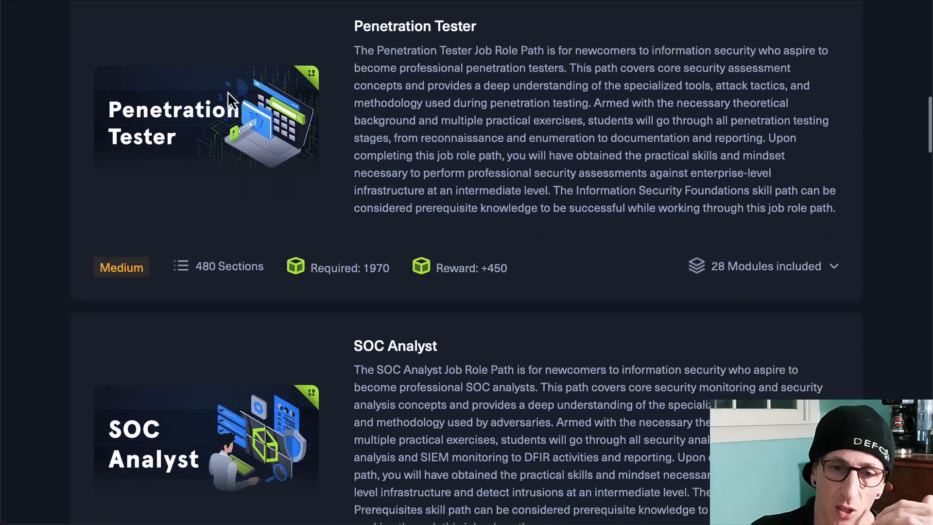
scroll(down, 3)
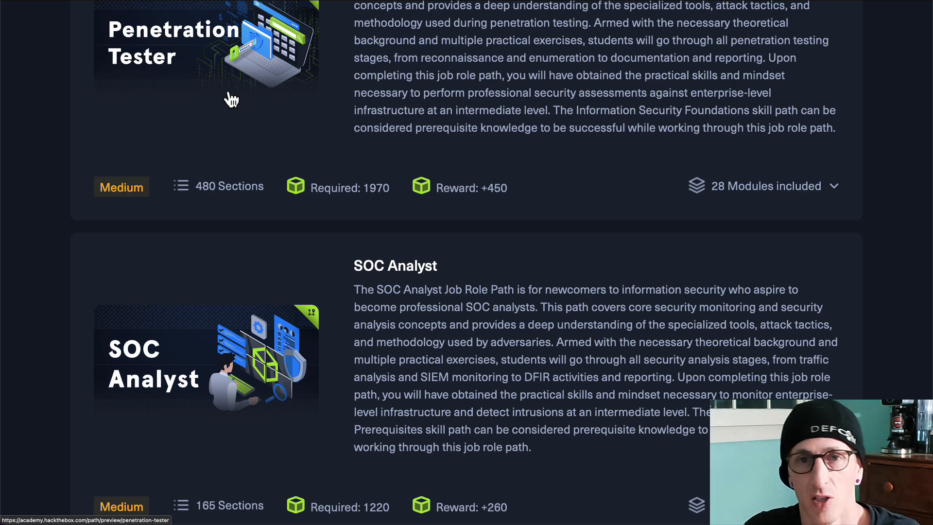
scroll(up, 3)
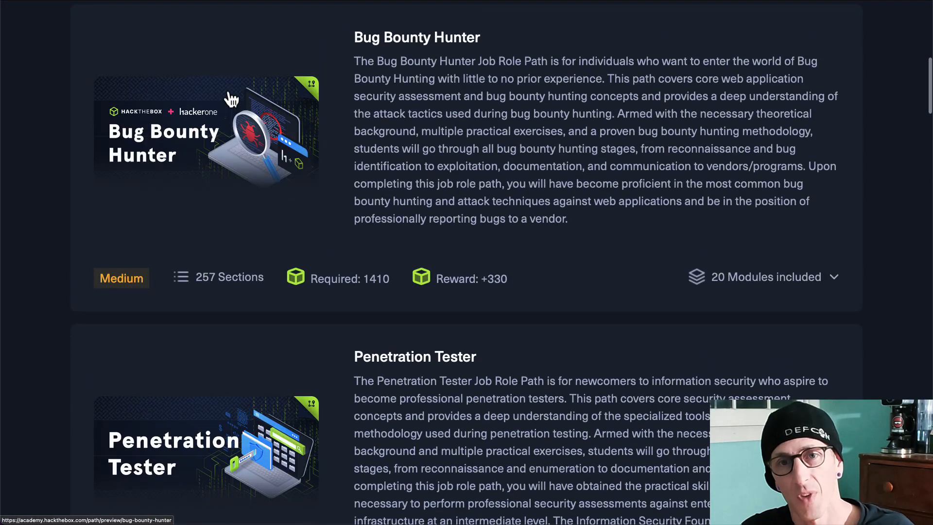
scroll(up, 3)
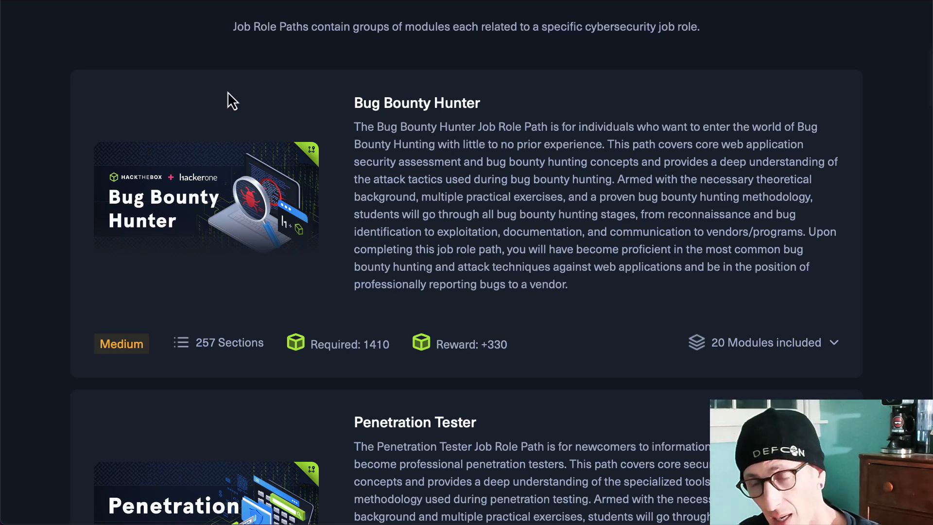
Expand the Bug Bounty Hunter modules and scroll from Web Requests to Server-side Attacks
click(767, 342)
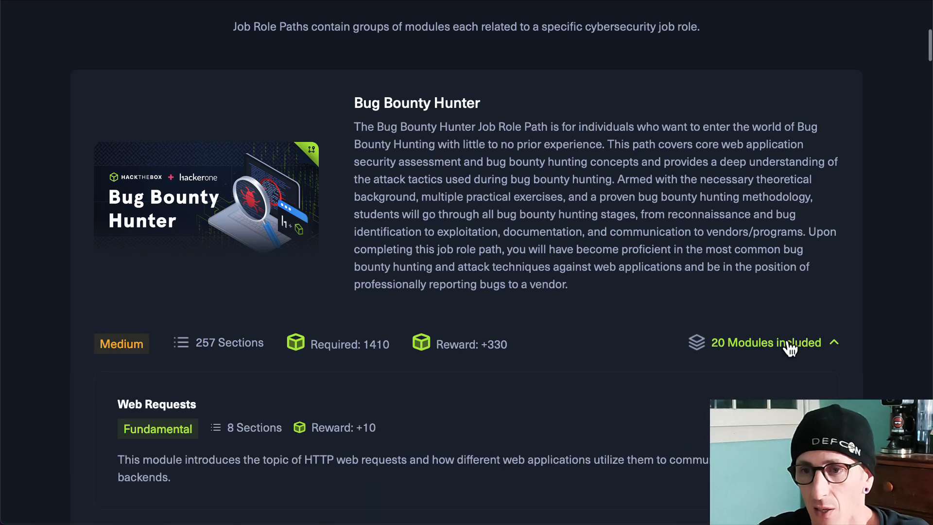
scroll(down, 3)
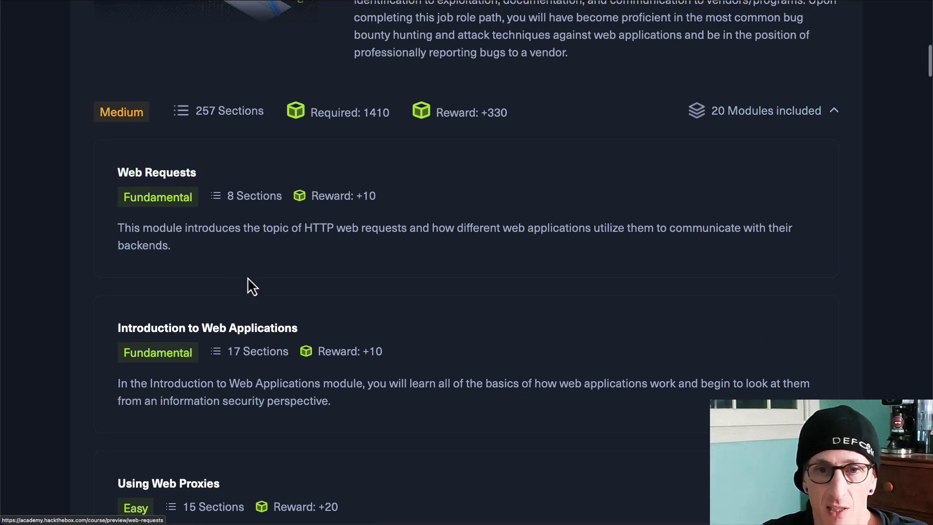
mouse_move(401, 316)
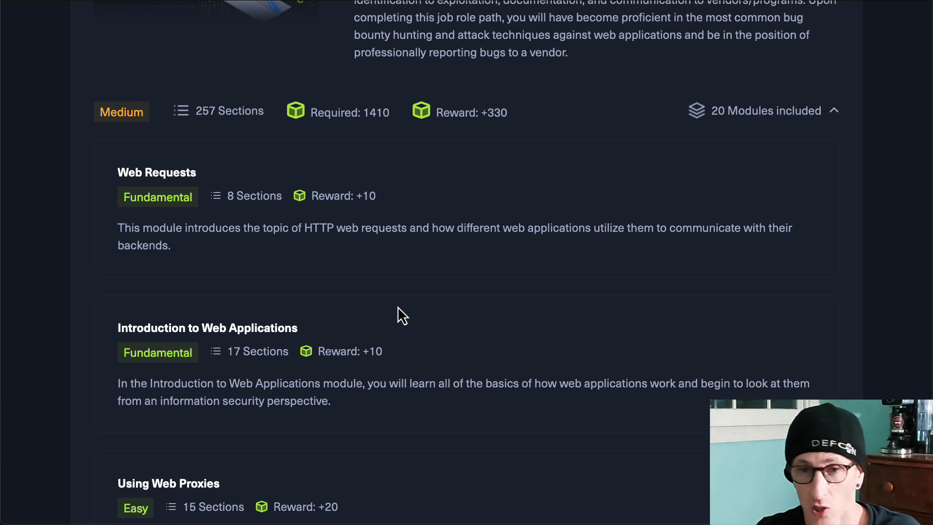
scroll(down, 3)
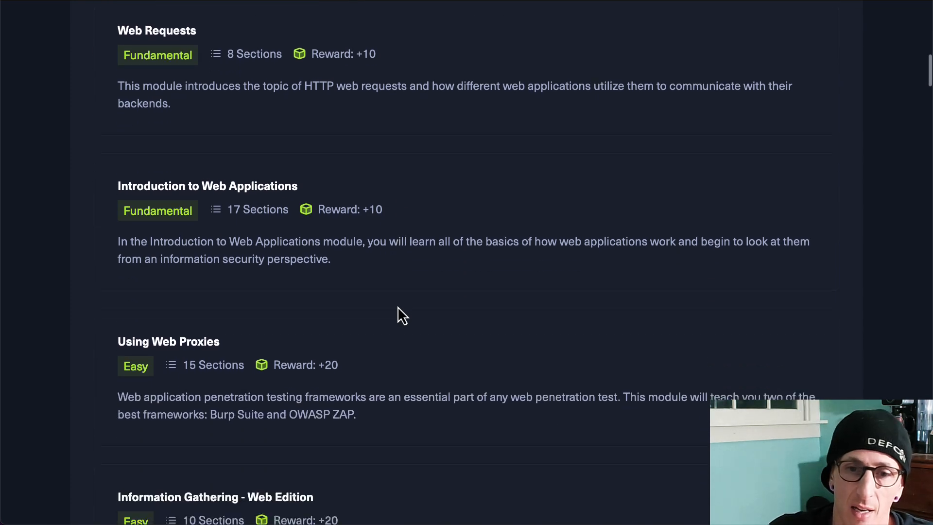
scroll(down, 3)
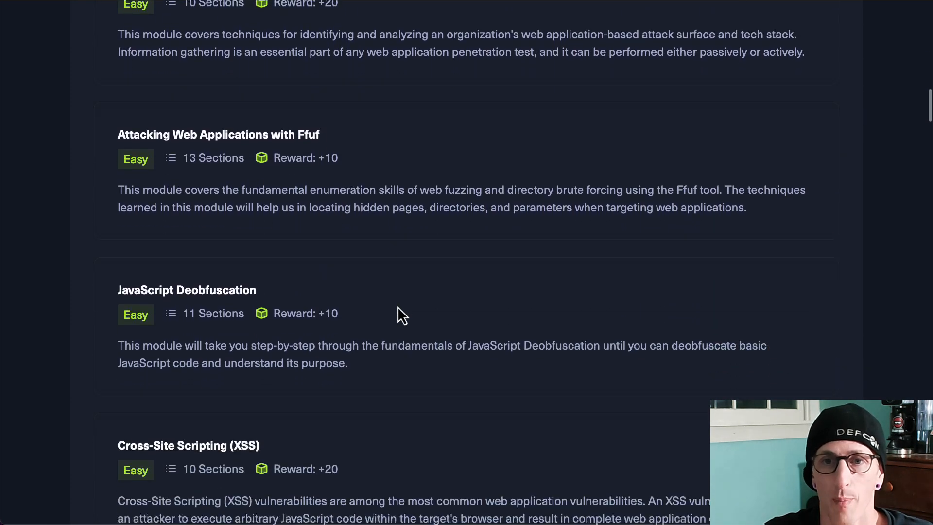
scroll(down, 3)
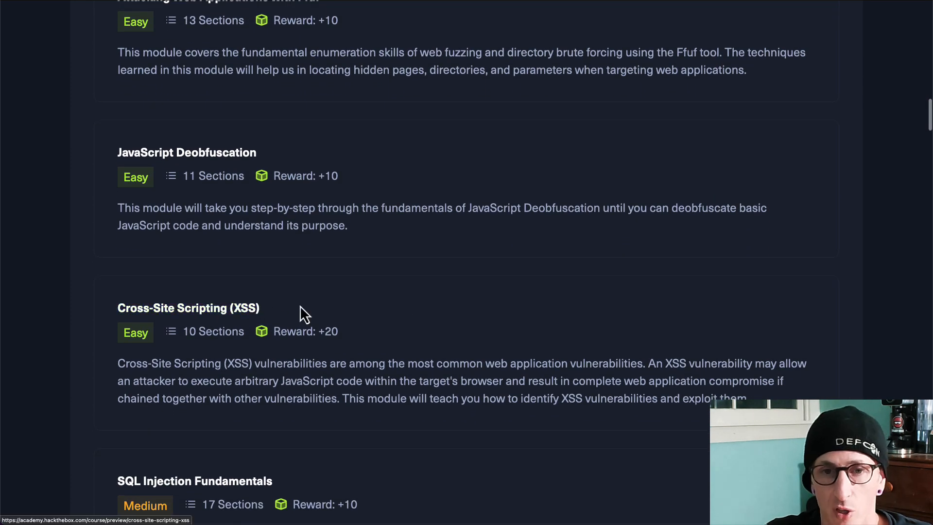
scroll(down, 3)
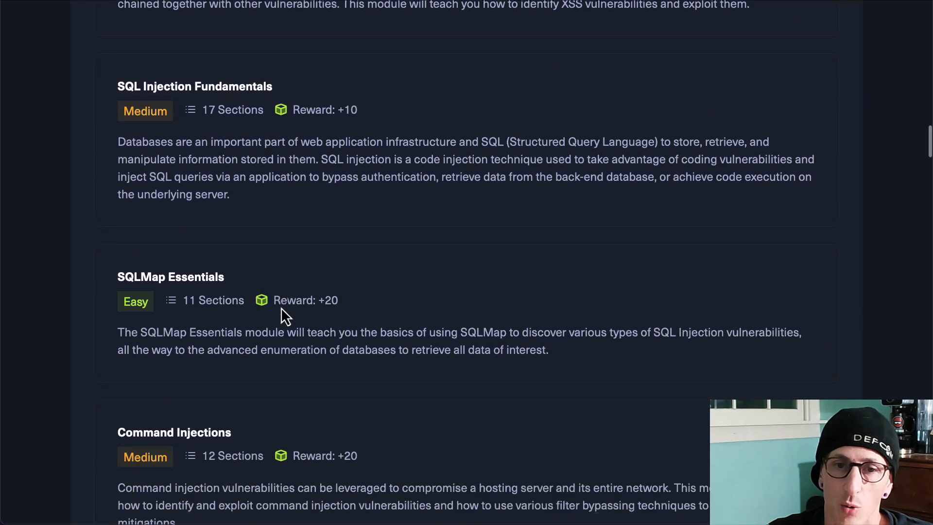
scroll(down, 3)
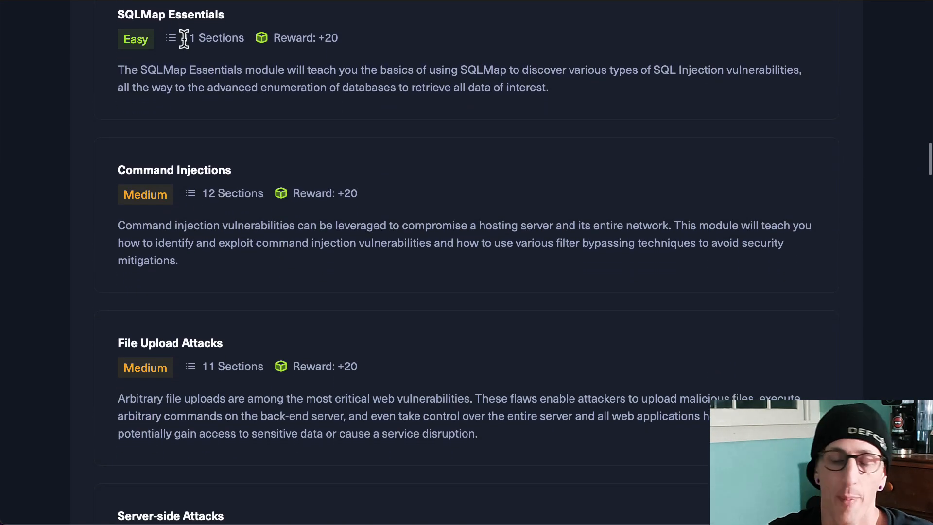
scroll(down, 3)
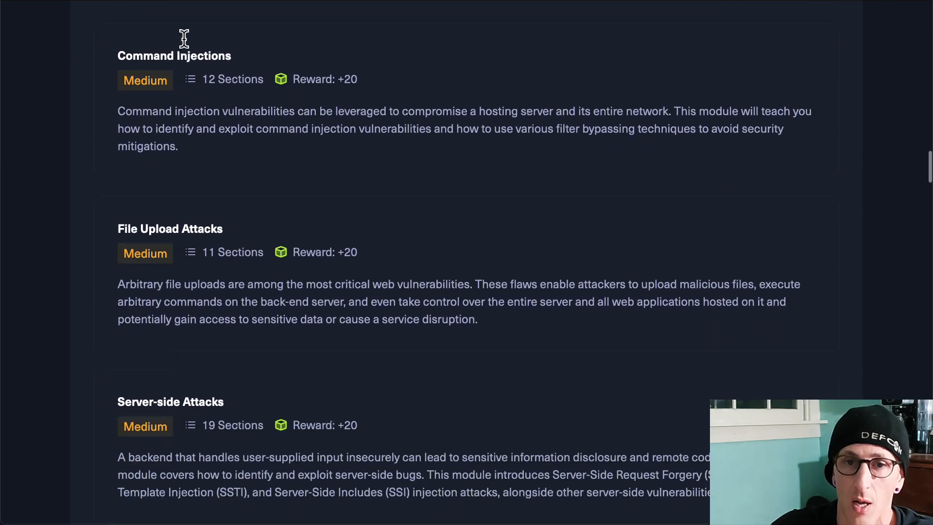
scroll(down, 3)
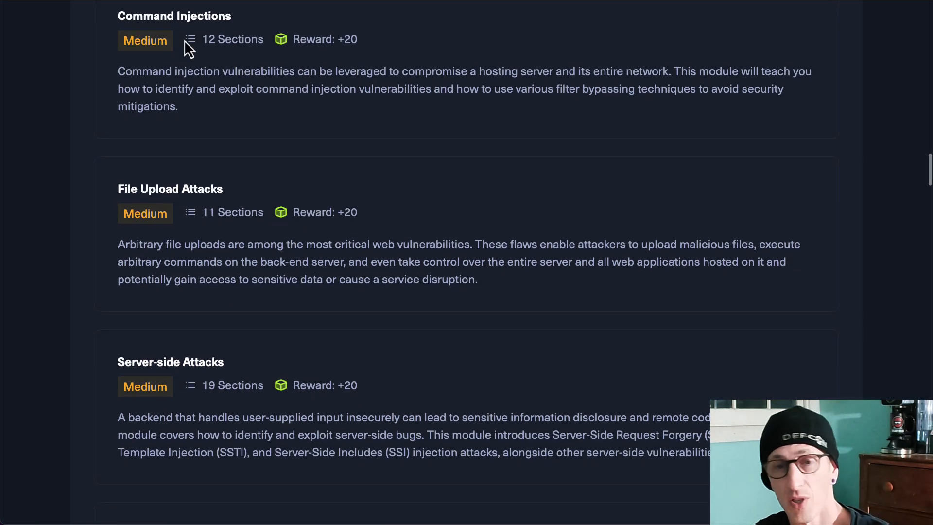
mouse_move(196, 47)
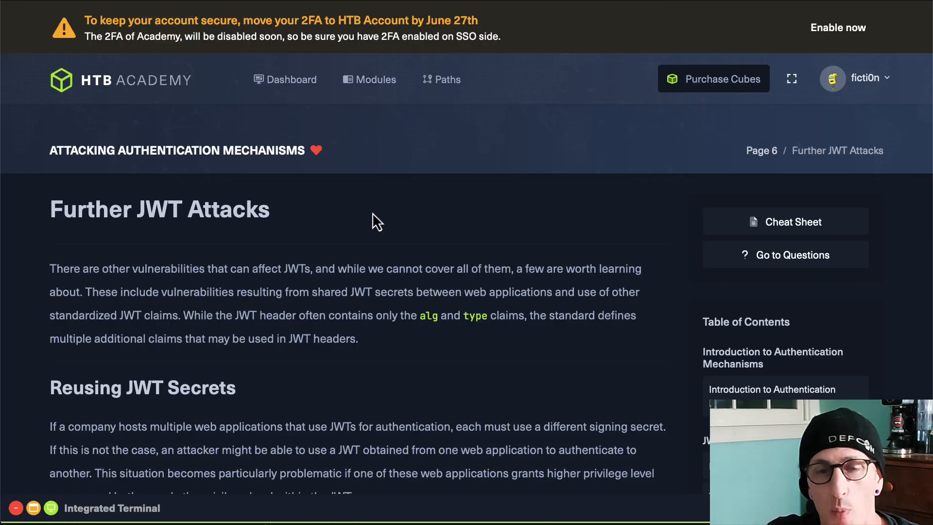
scroll(up, 3)
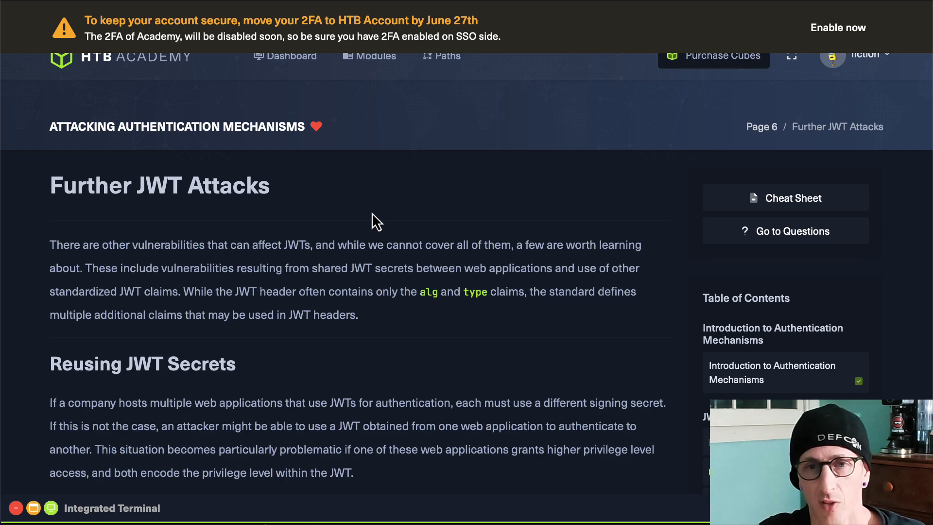
scroll(down, 3)
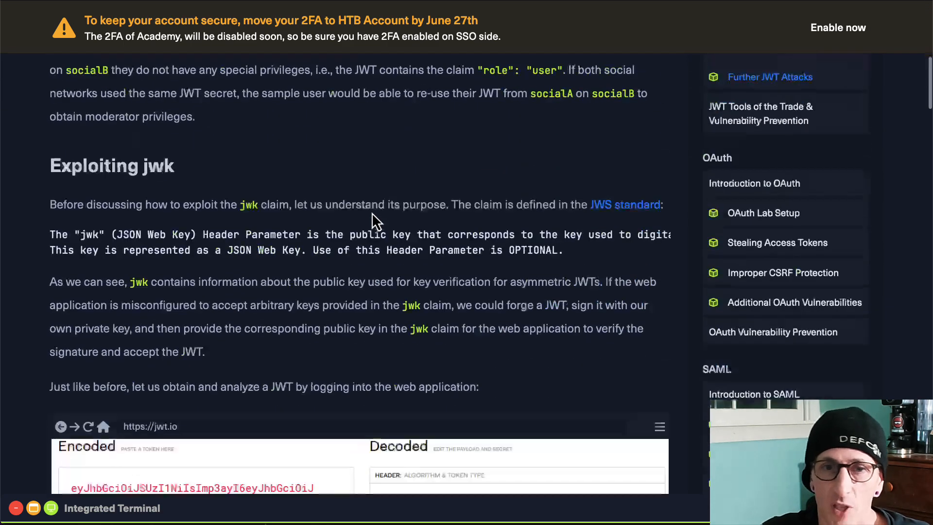
scroll(down, 3)
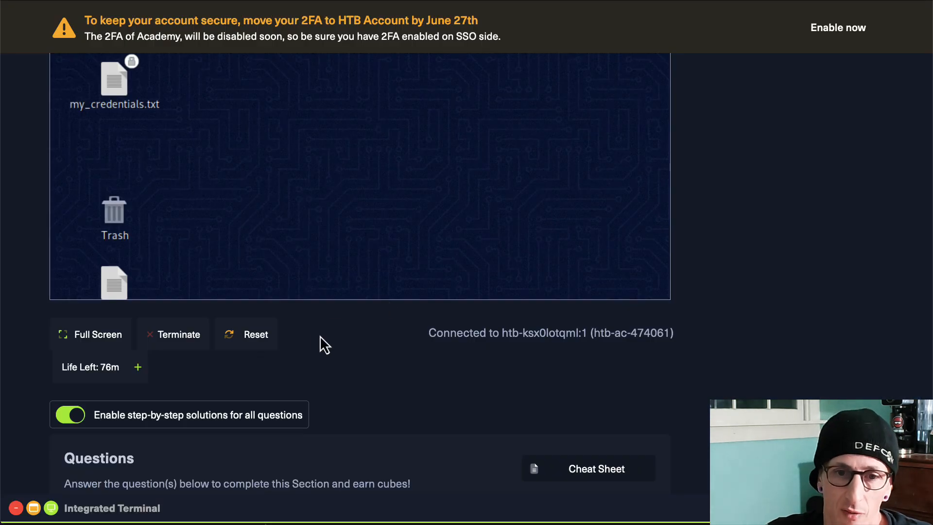
scroll(down, 3)
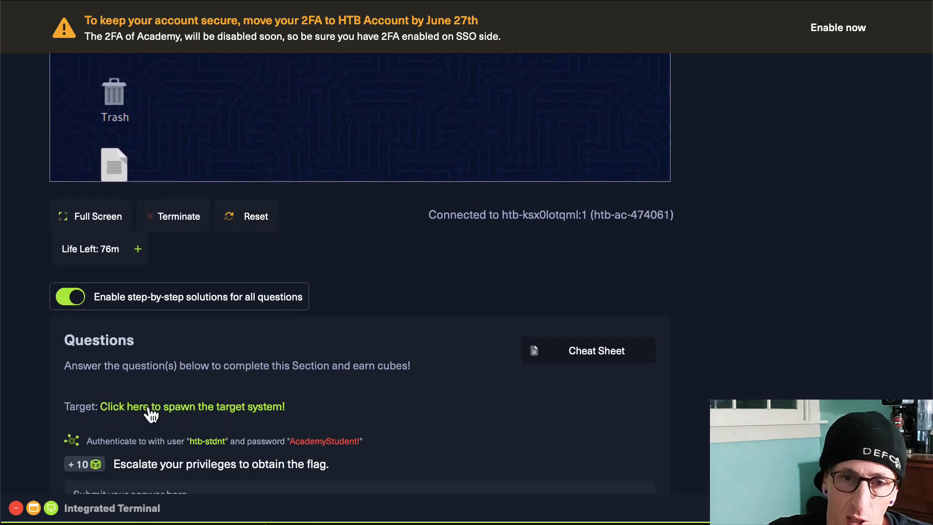
click(192, 407)
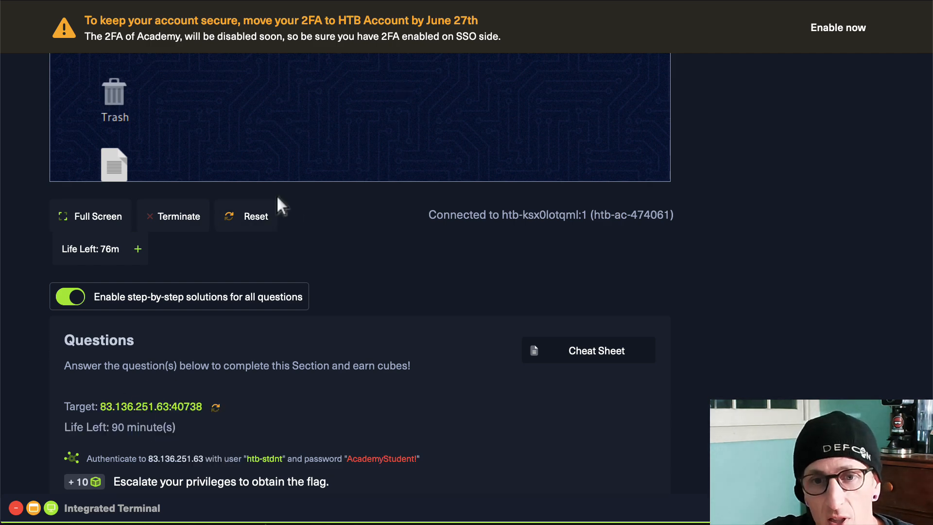
scroll(down, 3)
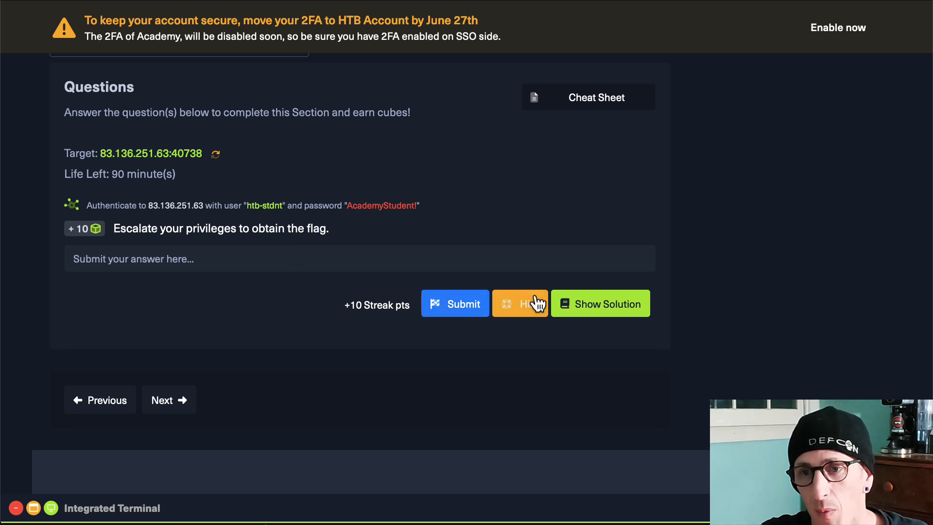
mouse_move(588, 316)
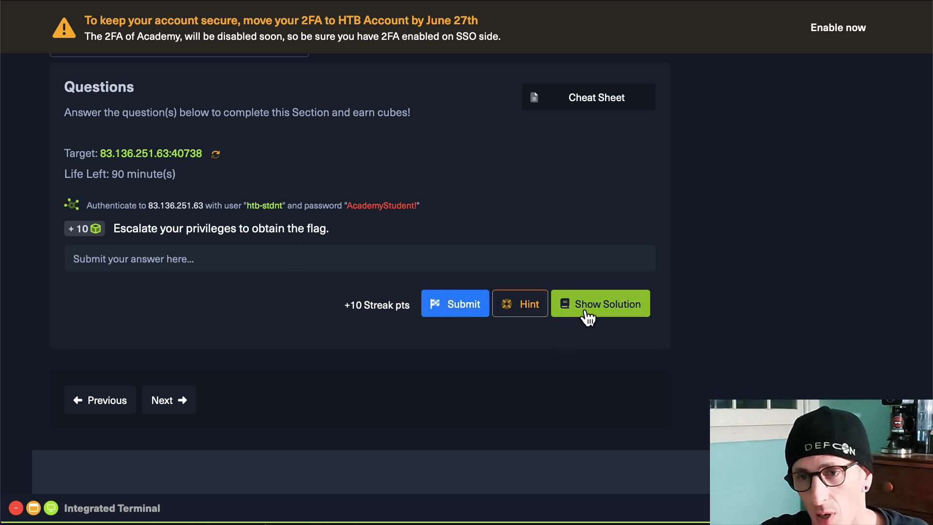
mouse_move(704, 321)
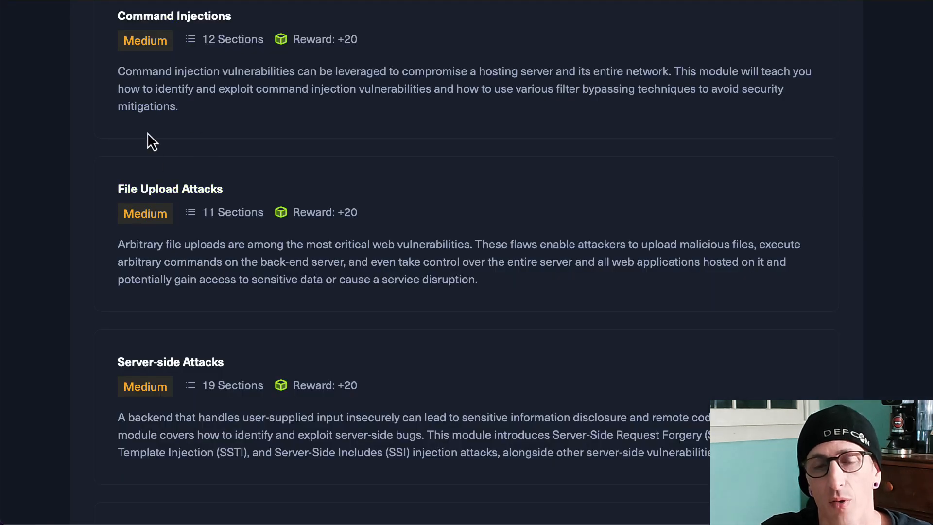
mouse_move(306, 185)
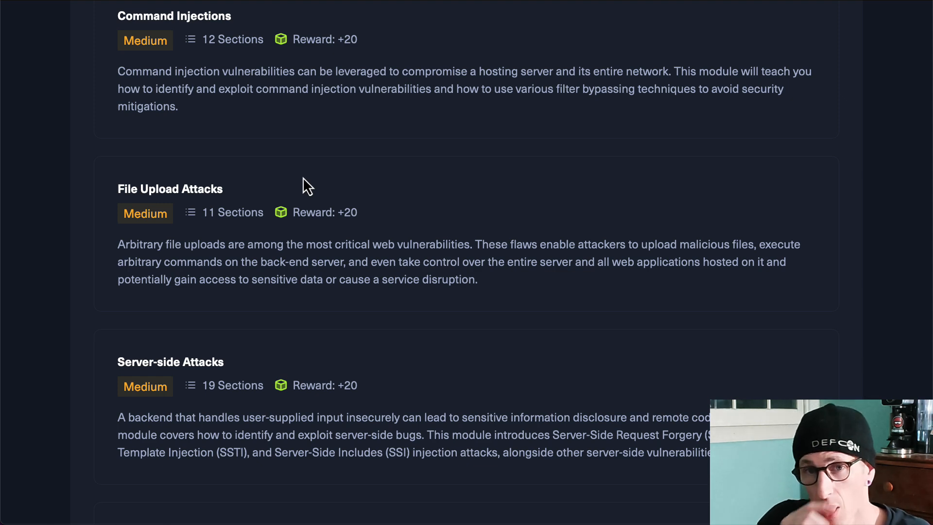
scroll(up, 3)
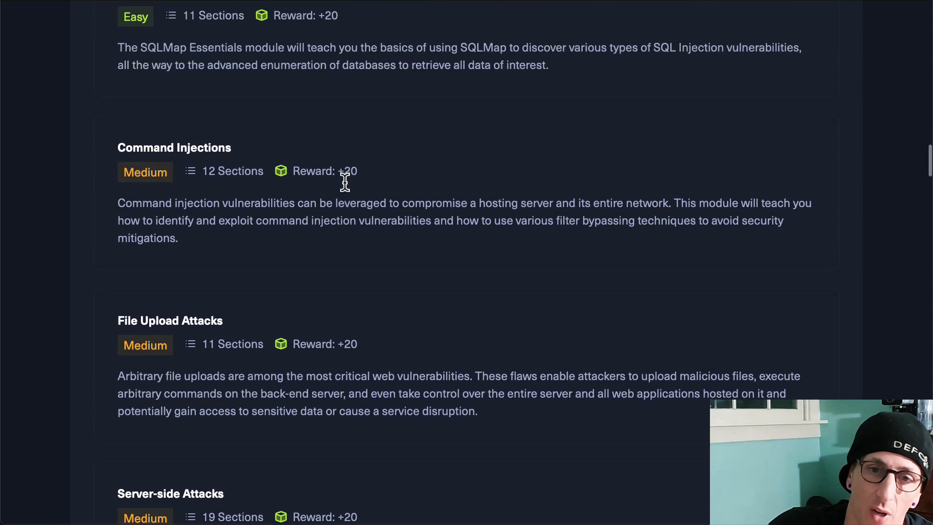
scroll(down, 3)
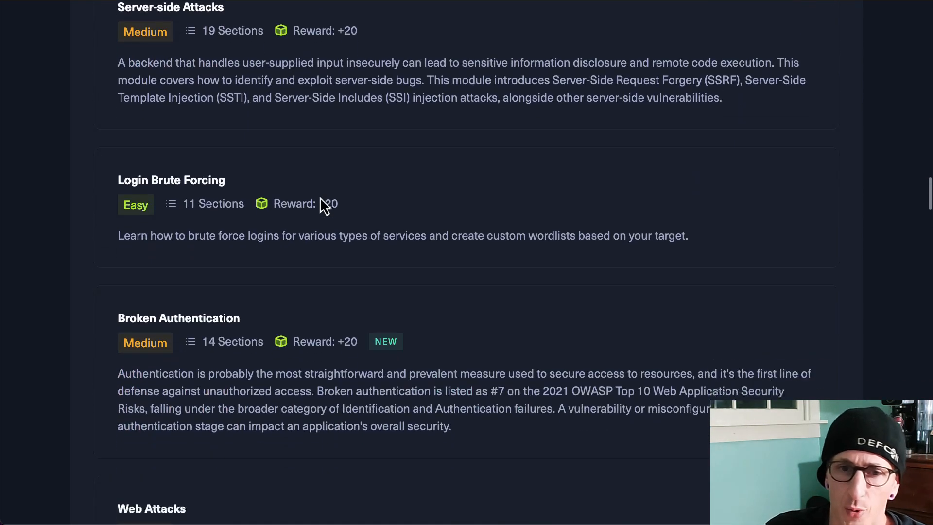
scroll(down, 3)
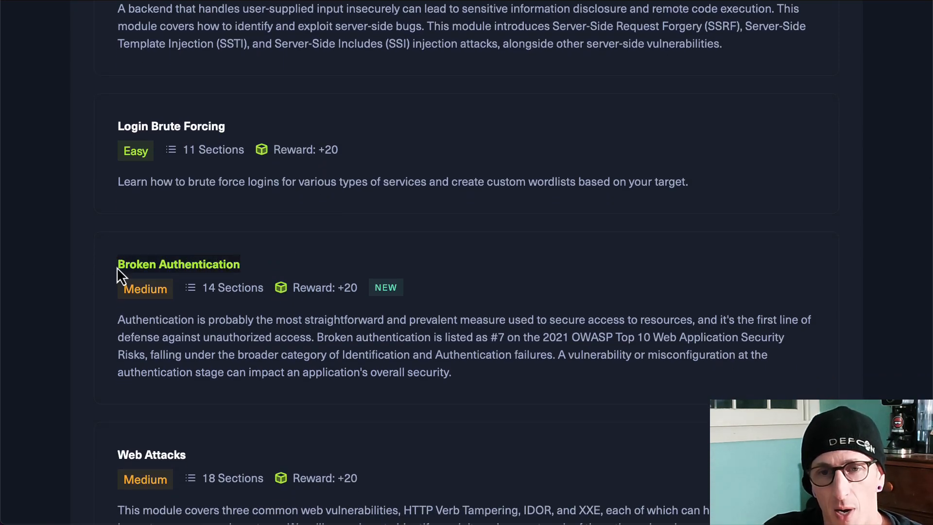
mouse_move(226, 320)
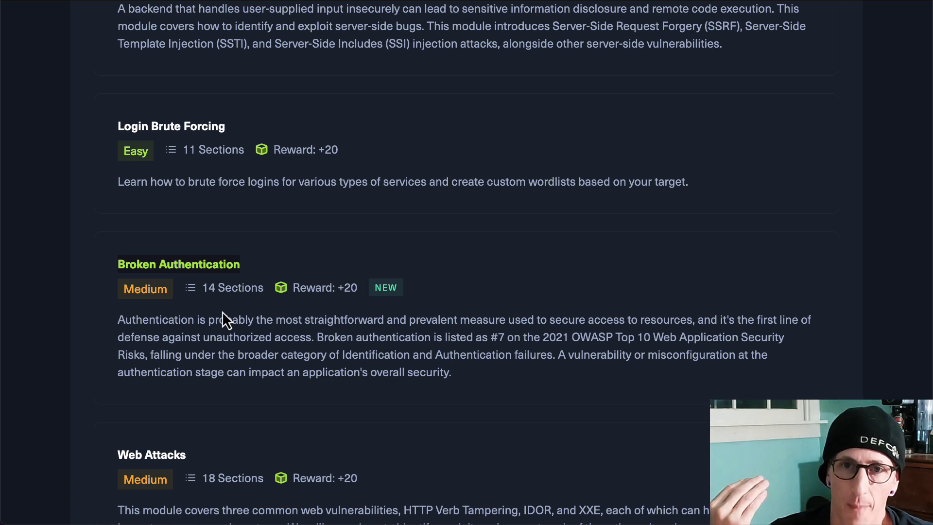
scroll(down, 3)
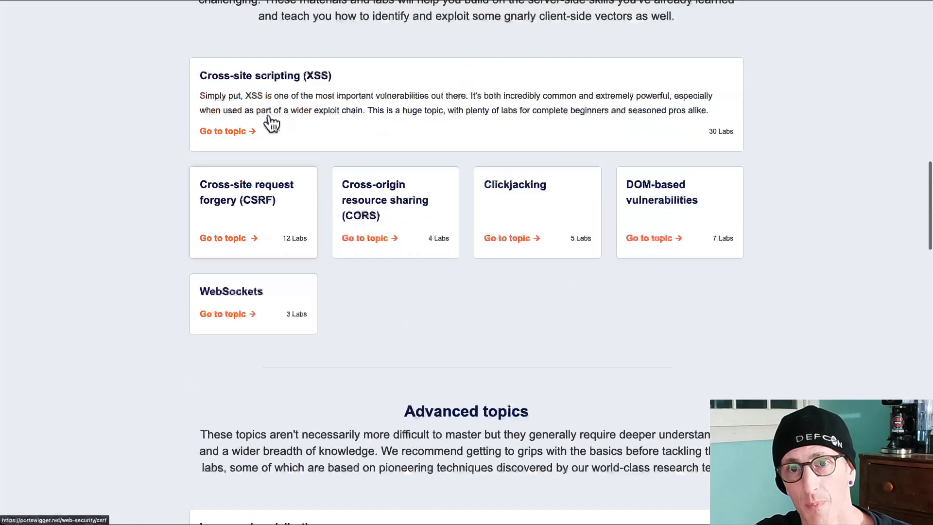
scroll(up, 3)
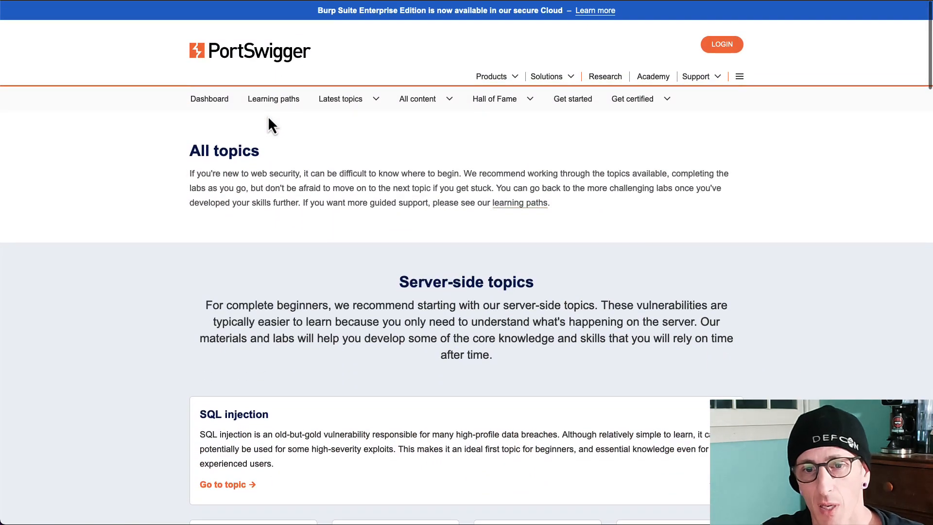
scroll(down, 3)
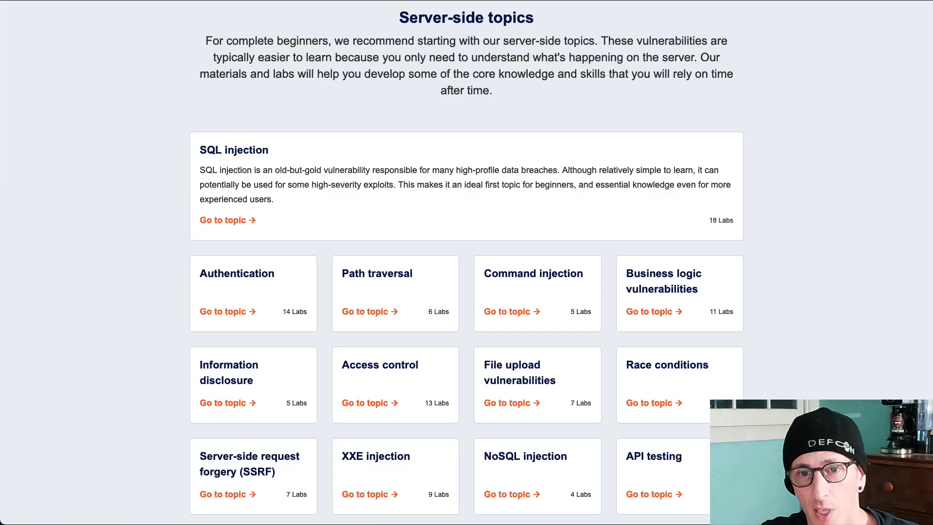
mouse_move(228, 311)
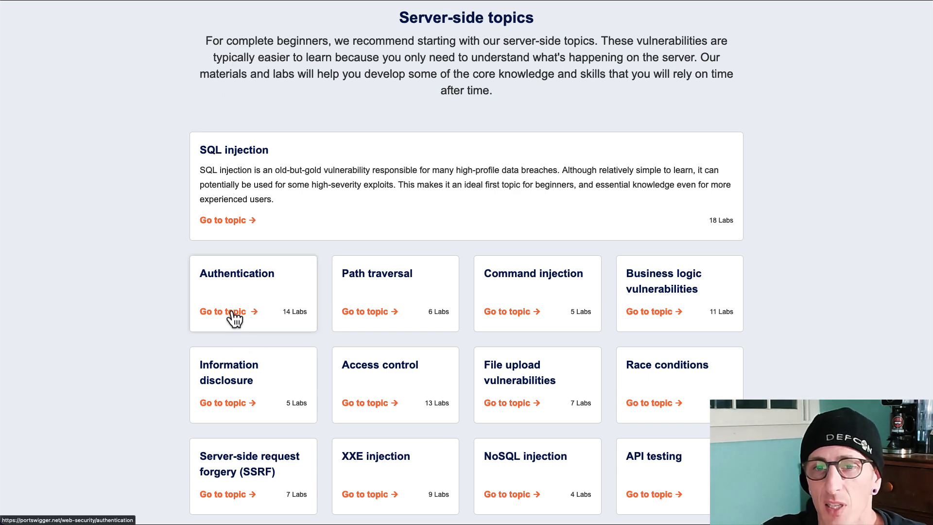
click(222, 311)
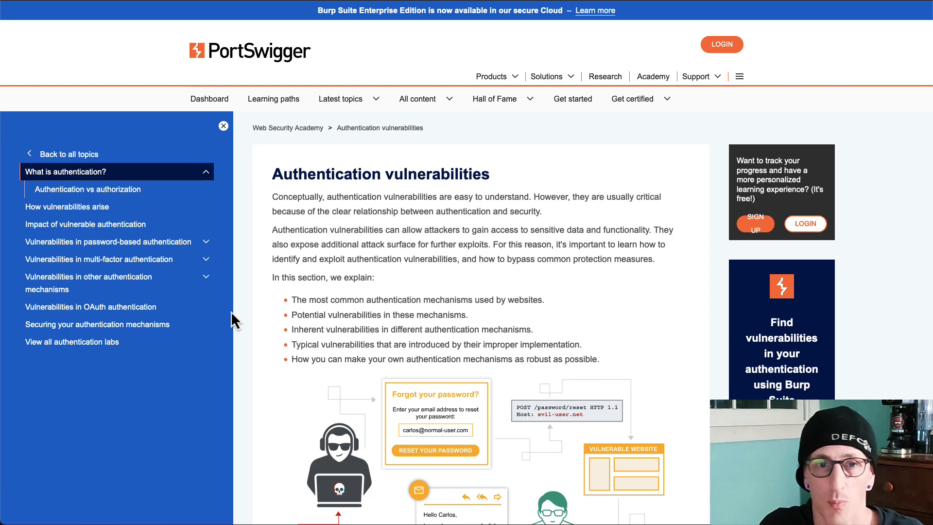
scroll(down, 3)
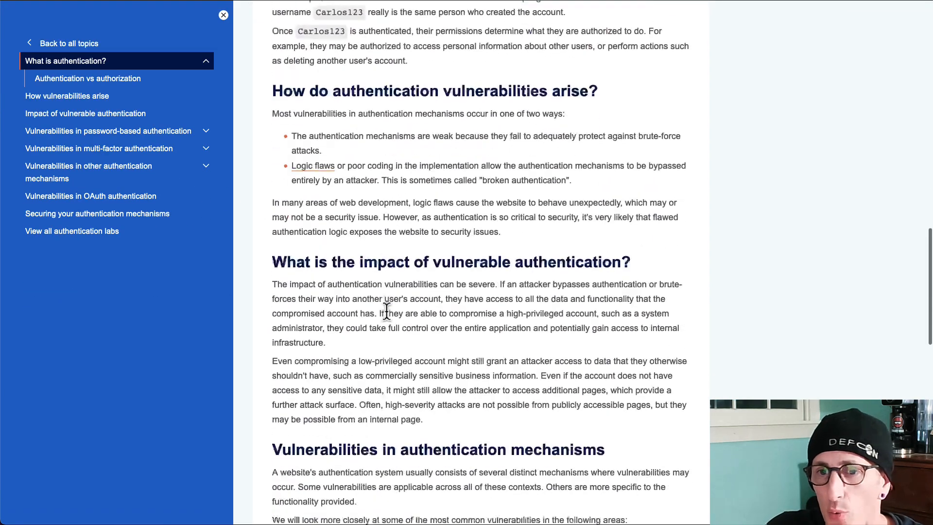
scroll(down, 3)
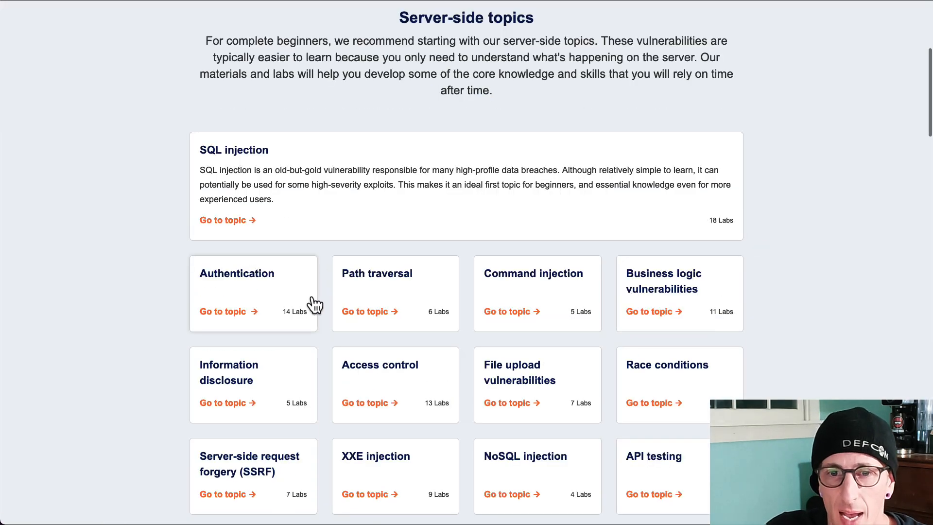
mouse_move(310, 338)
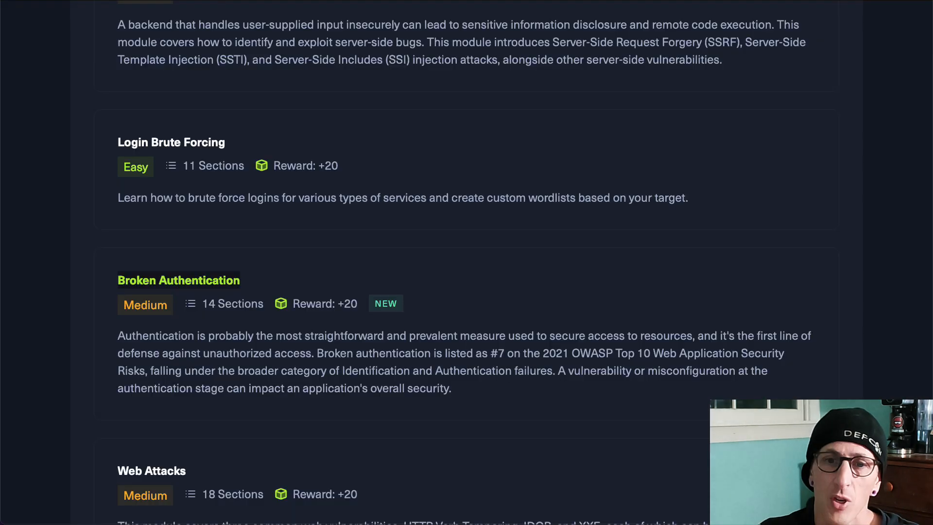
mouse_move(178, 288)
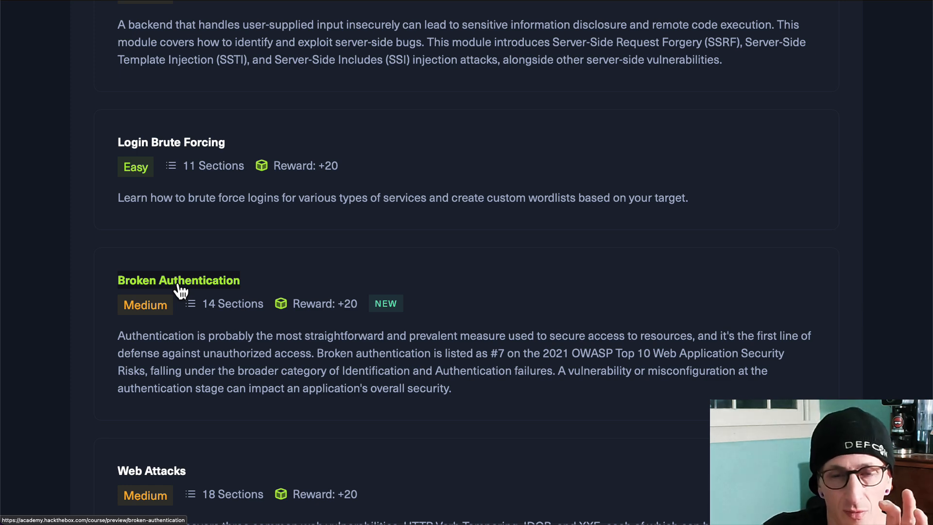
mouse_move(300, 47)
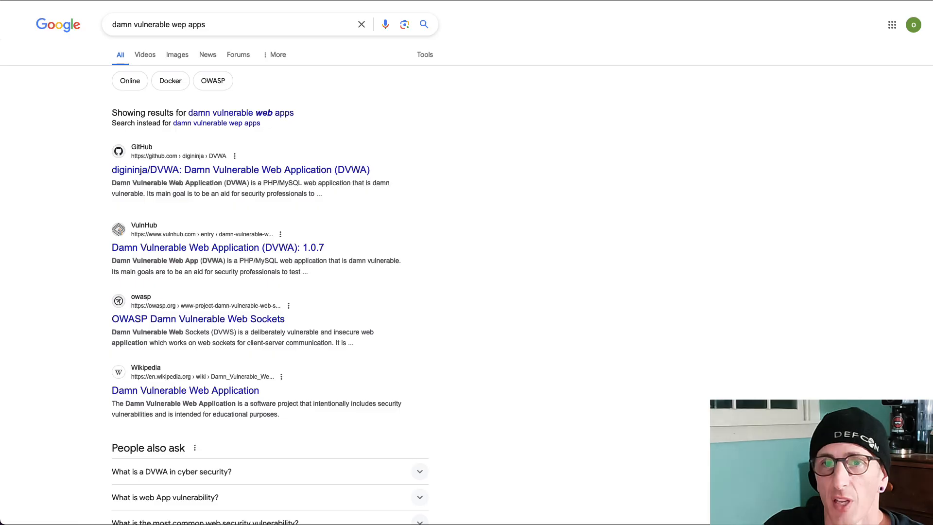
mouse_move(405, 169)
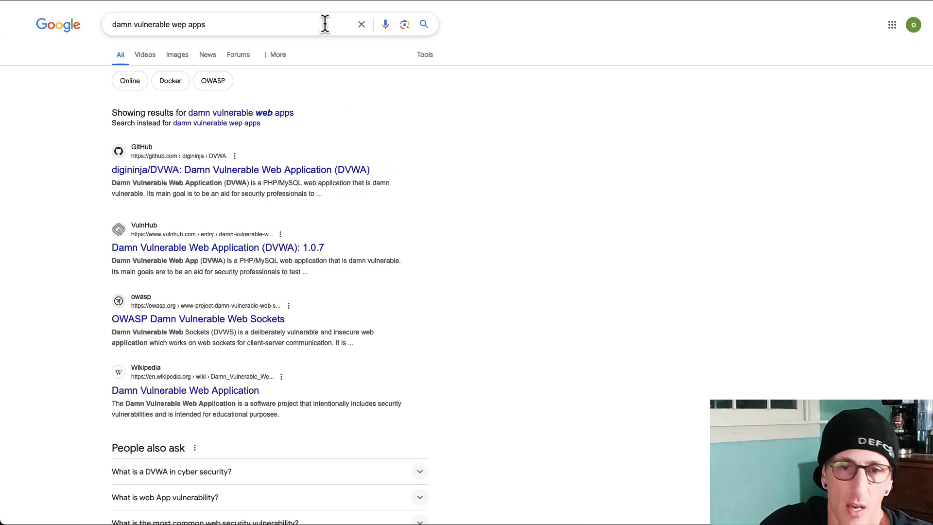
mouse_move(264, 198)
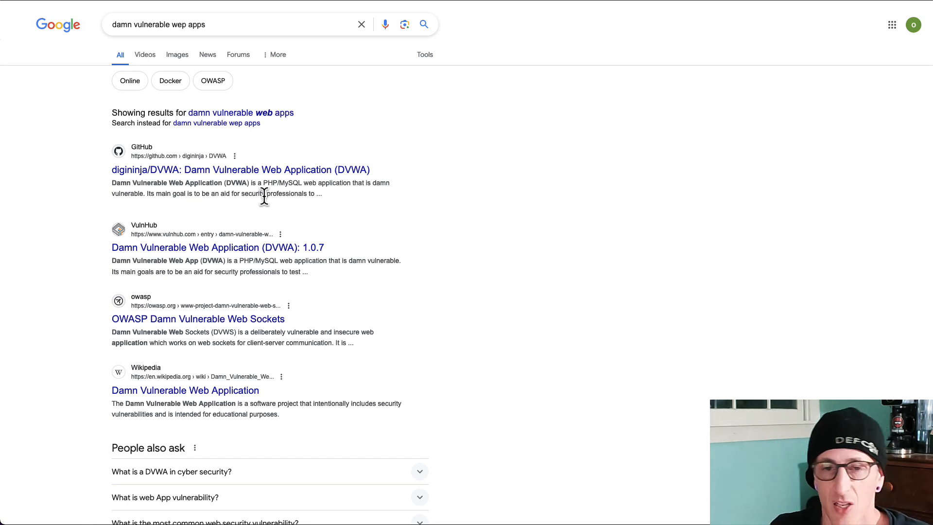
mouse_move(276, 210)
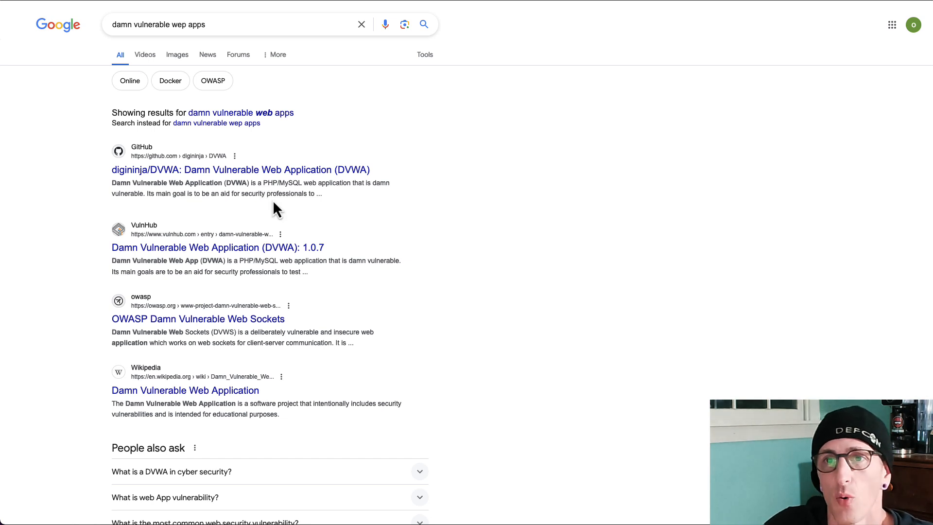
mouse_move(482, 79)
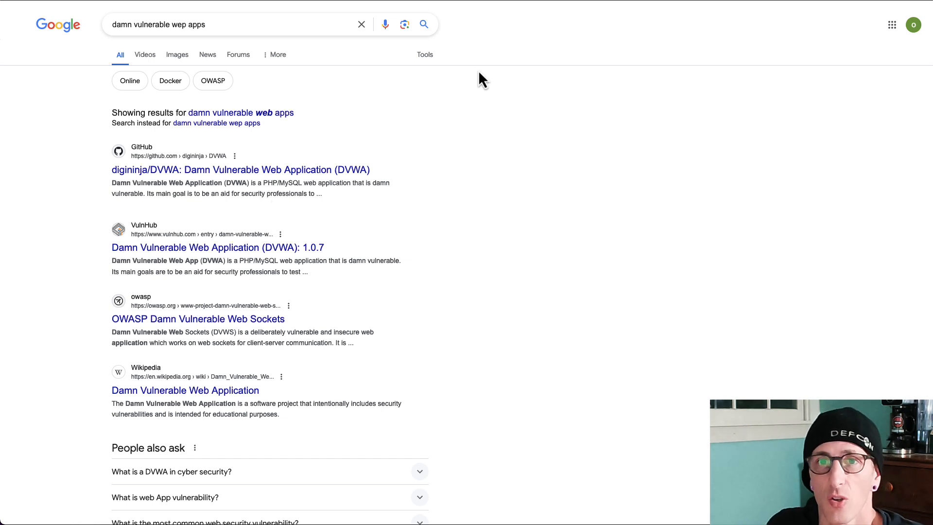
mouse_move(530, 51)
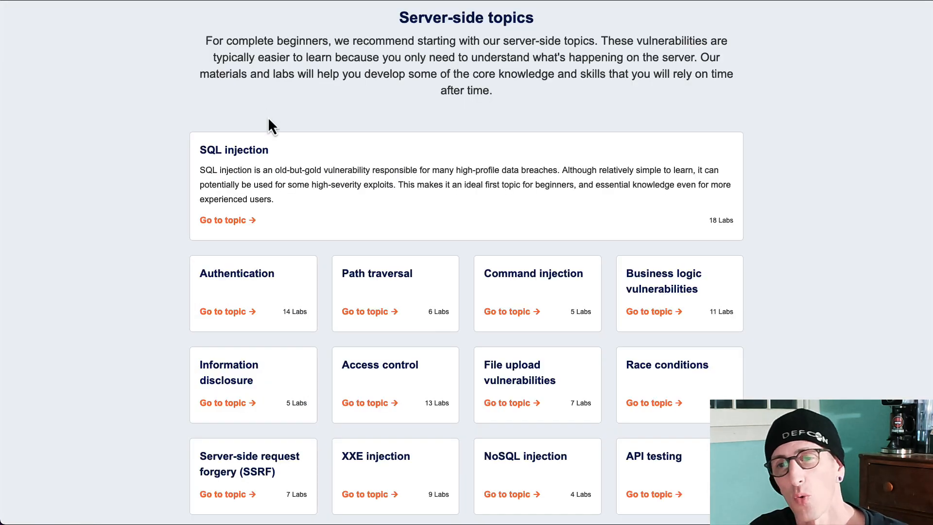
Scroll past WebSockets to Insecure deserialization and the new Web LLM attacks topic
scroll(down, 3)
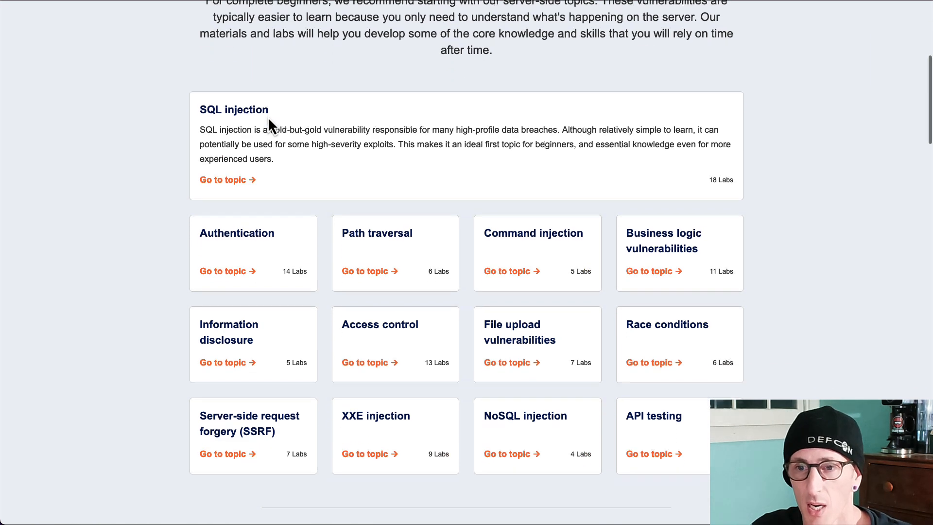
scroll(down, 3)
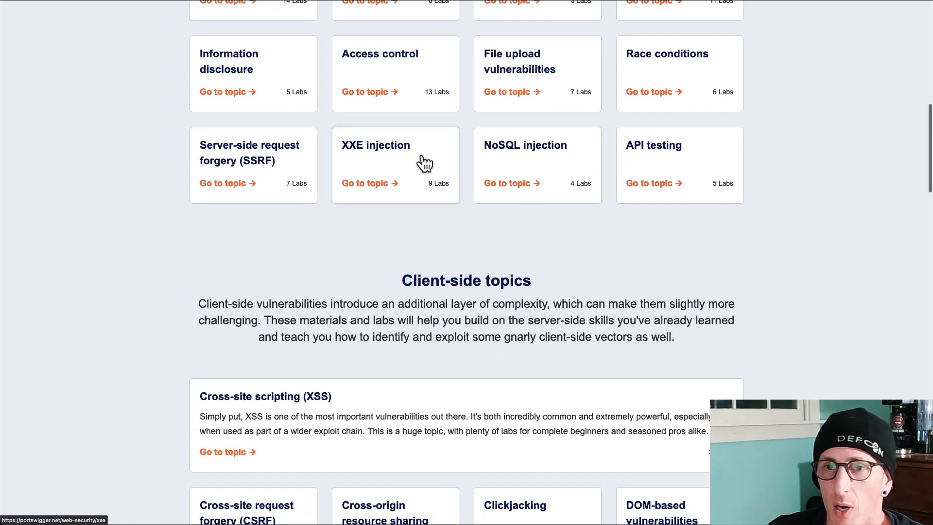
mouse_move(361, 156)
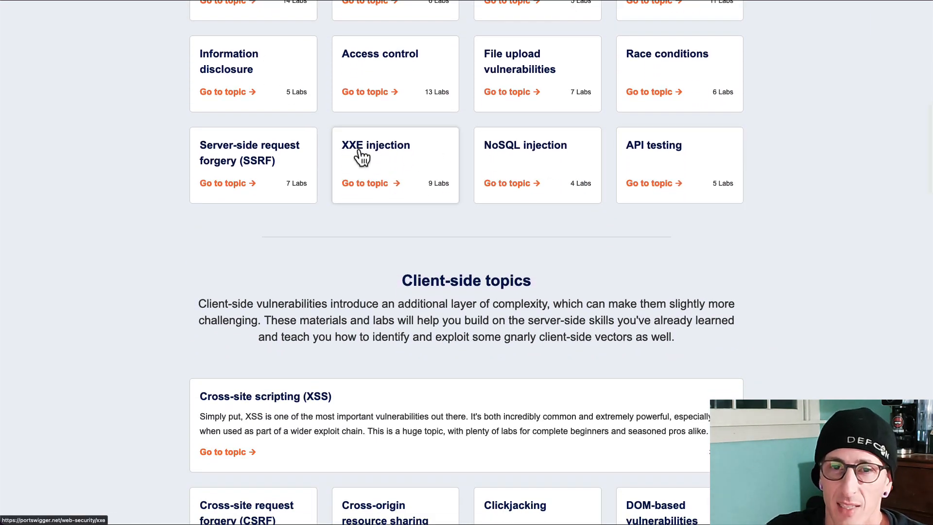
scroll(down, 3)
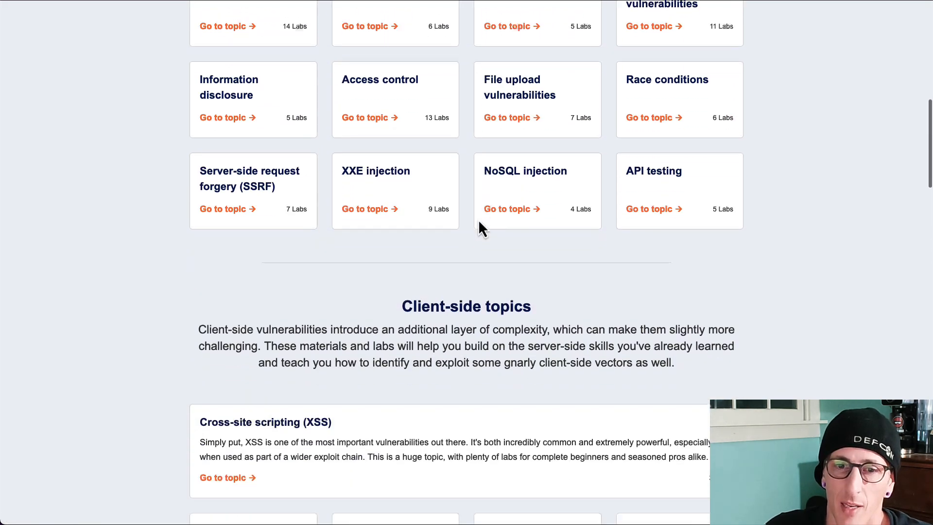
scroll(down, 3)
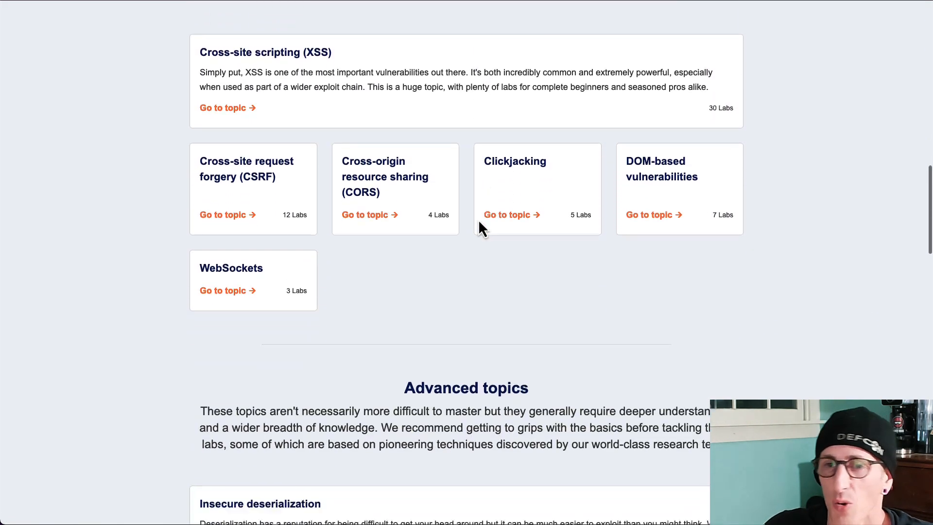
scroll(down, 3)
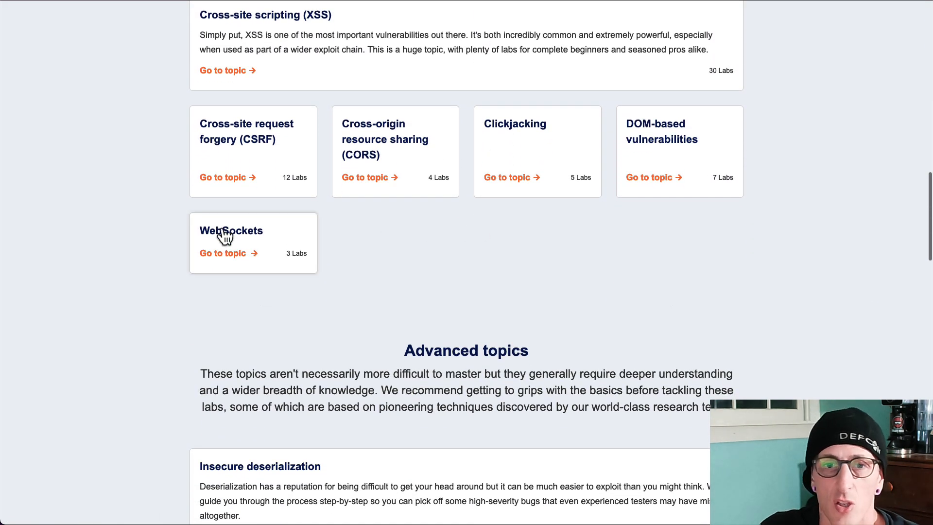
mouse_move(231, 230)
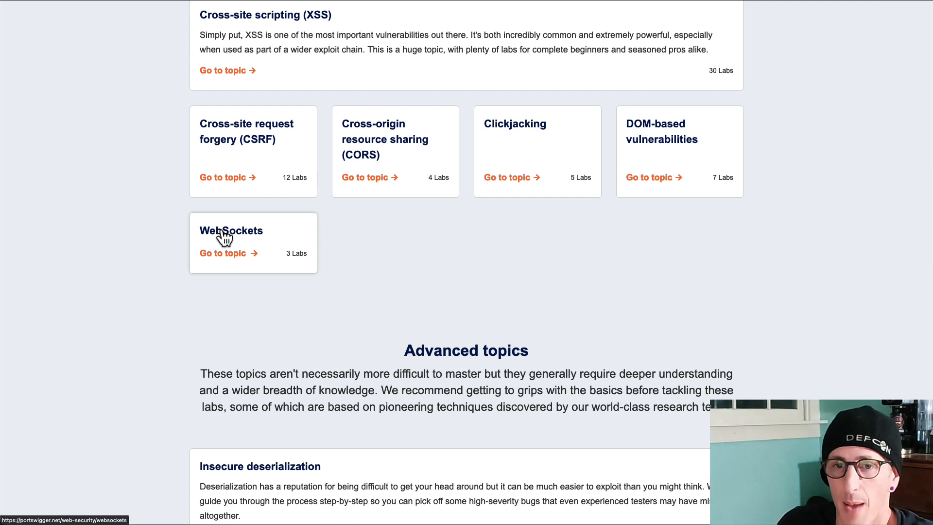
mouse_move(263, 252)
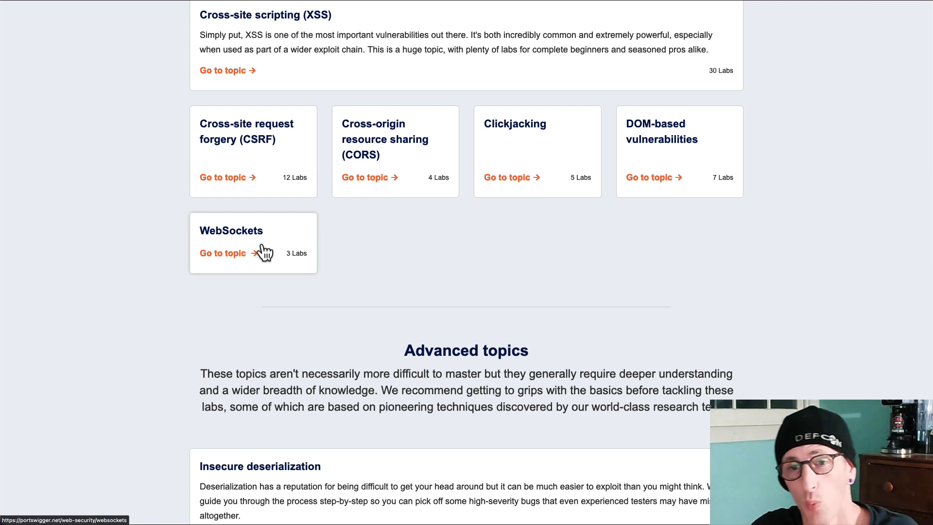
scroll(down, 3)
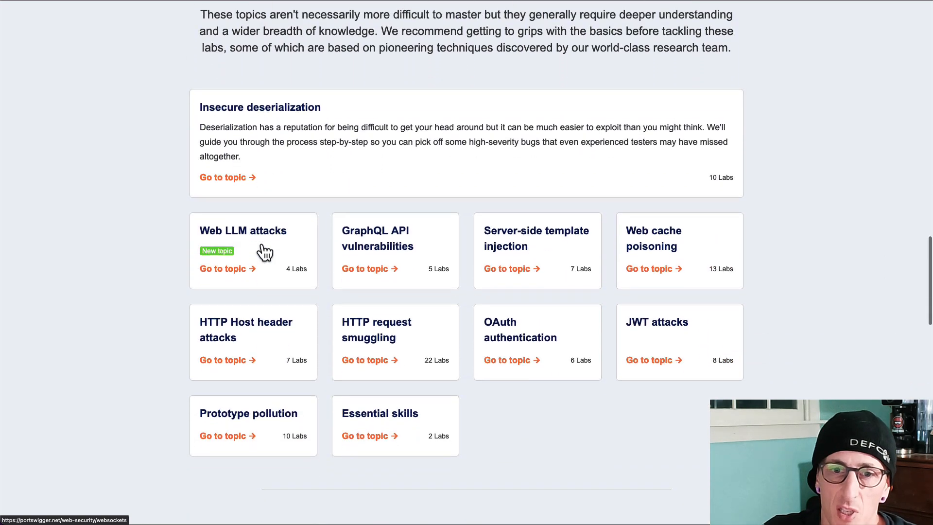
scroll(down, 3)
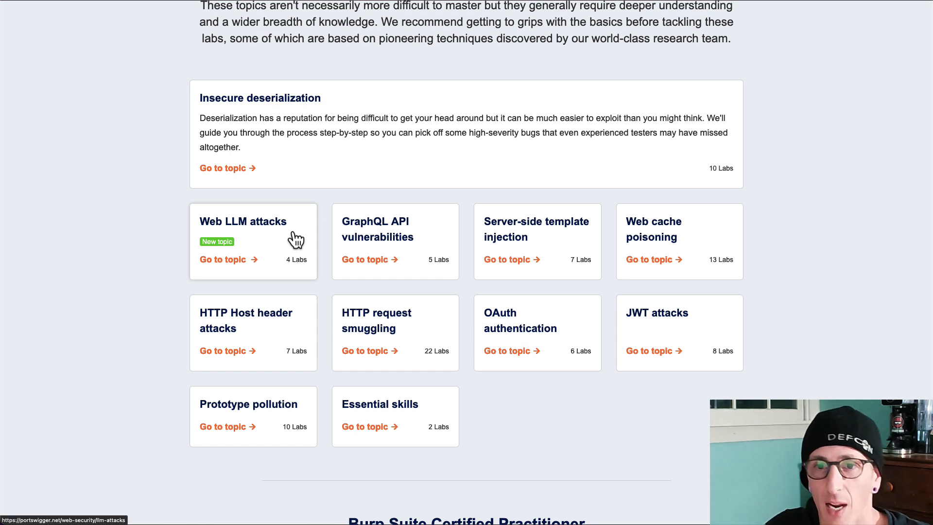
mouse_move(279, 244)
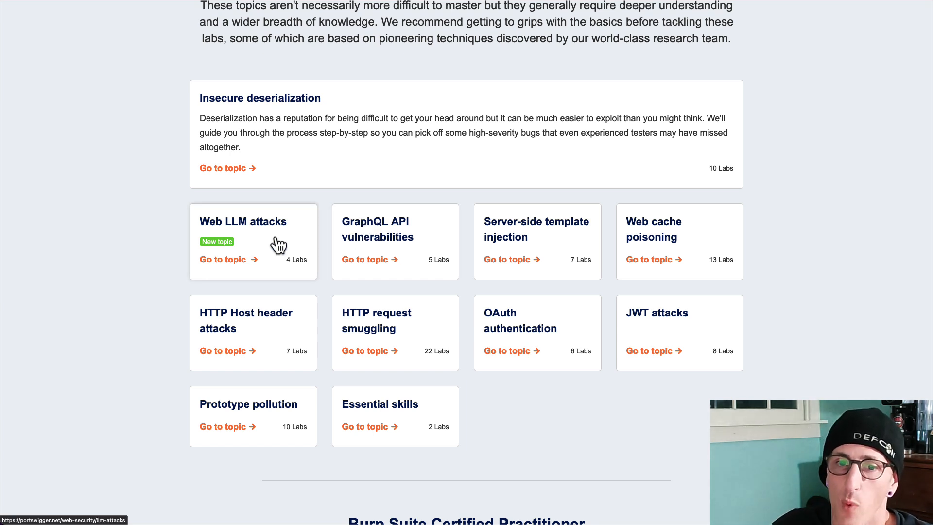
mouse_move(644, 334)
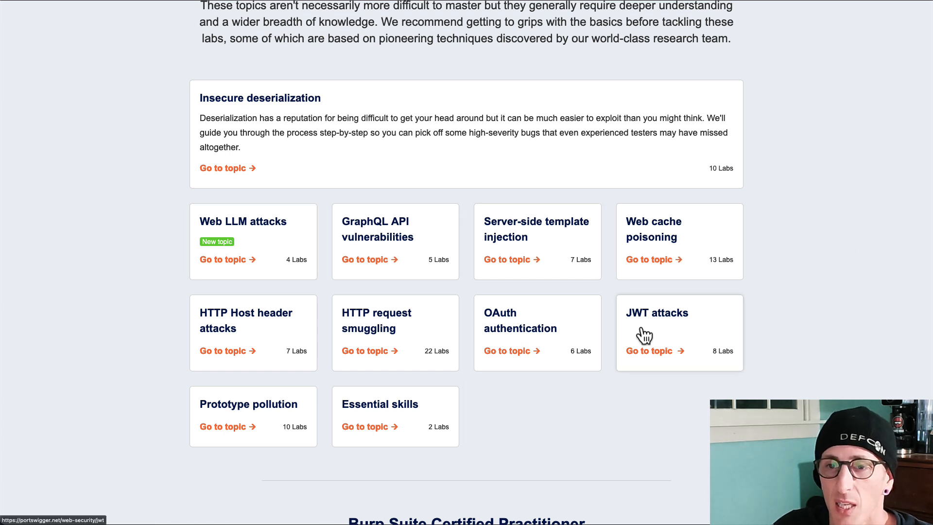
mouse_move(493, 338)
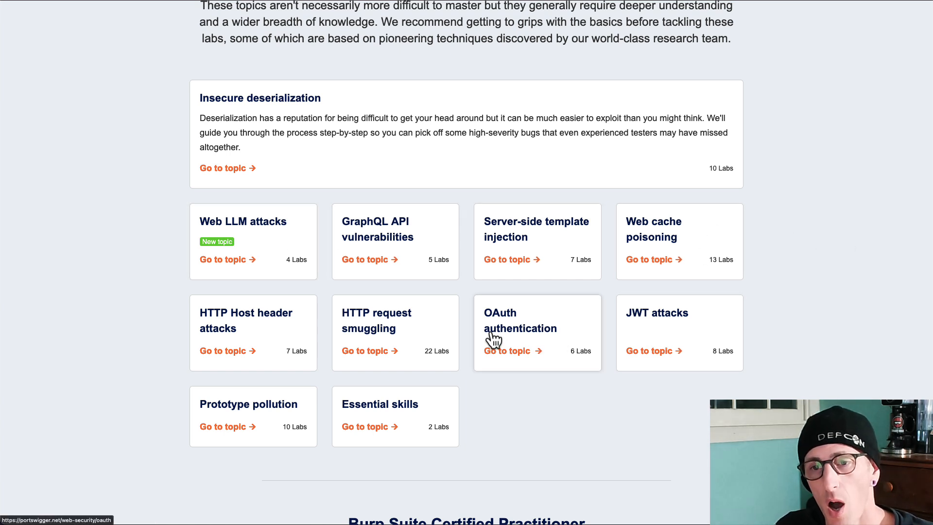
mouse_move(404, 284)
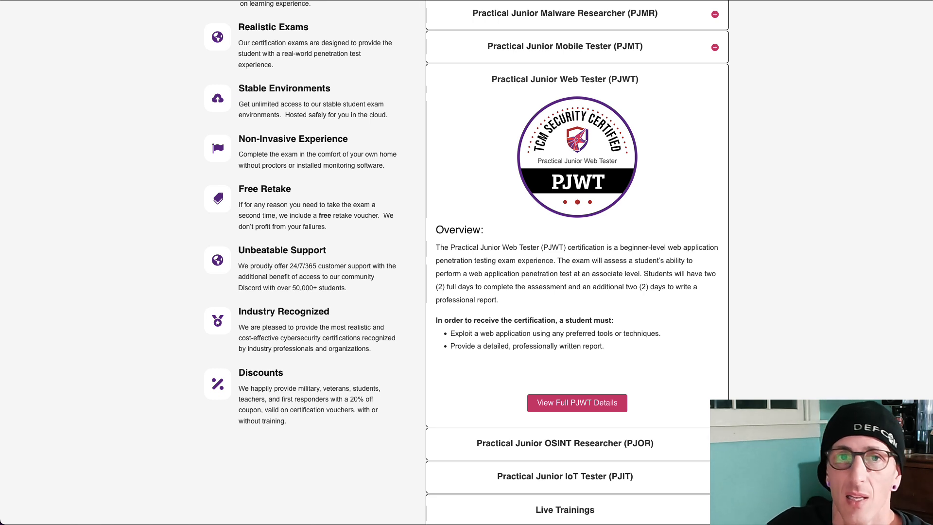
mouse_move(215, 97)
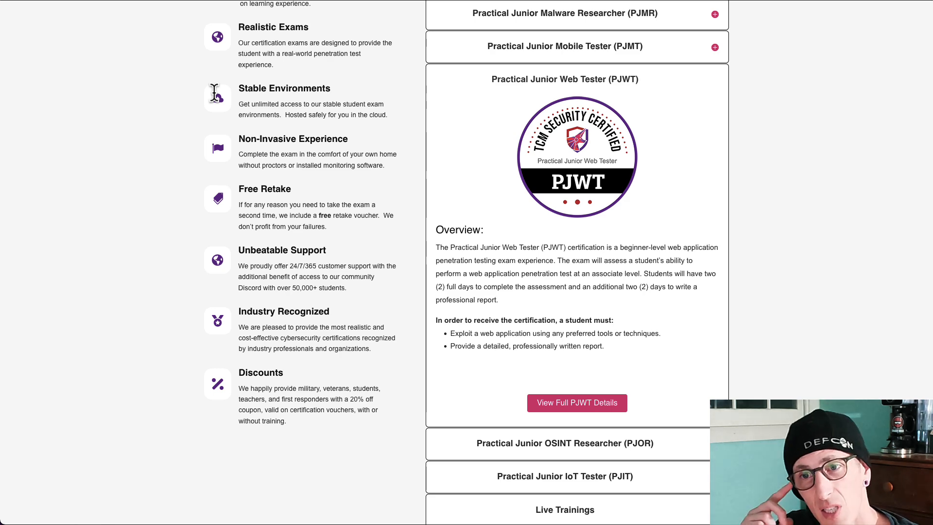
mouse_move(302, 55)
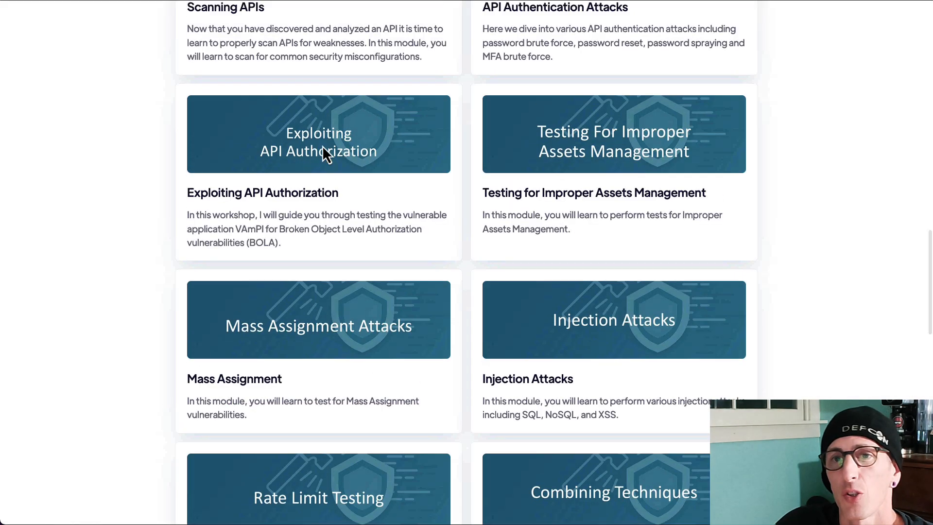
Scroll from the course page top to the topic cards, Introduction through Exploiting API Authorization
scroll(up, 3)
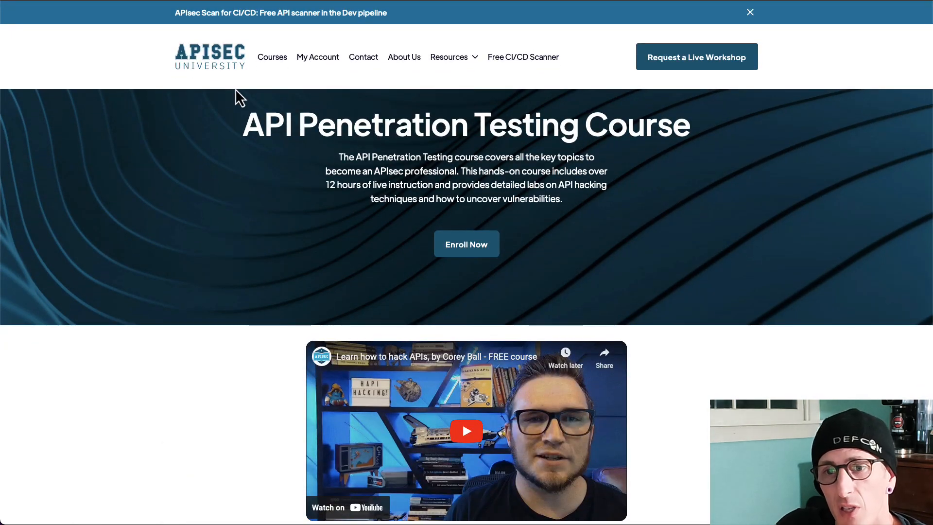
mouse_move(247, 185)
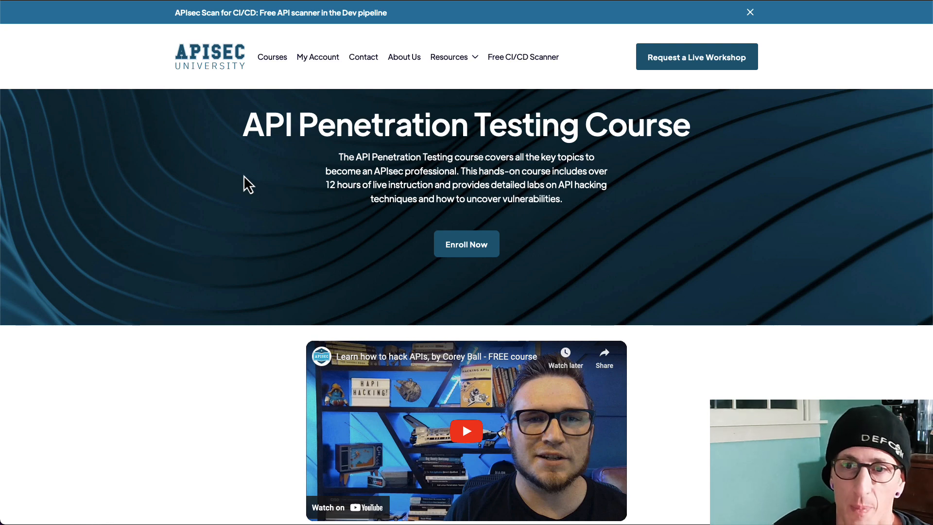
scroll(down, 3)
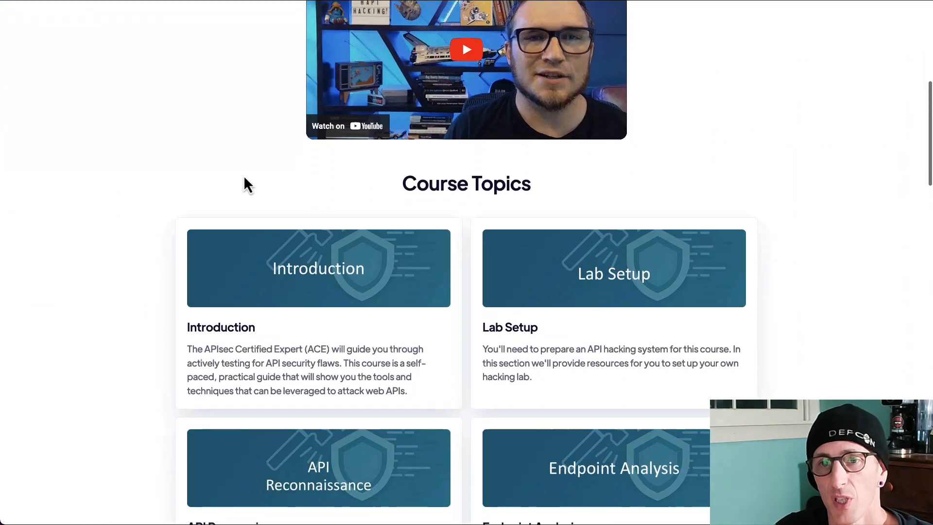
scroll(down, 3)
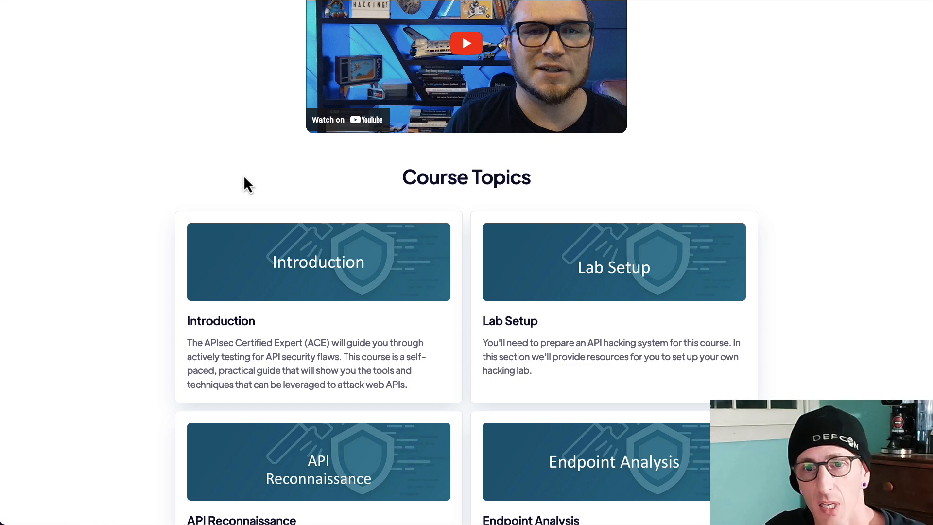
scroll(down, 3)
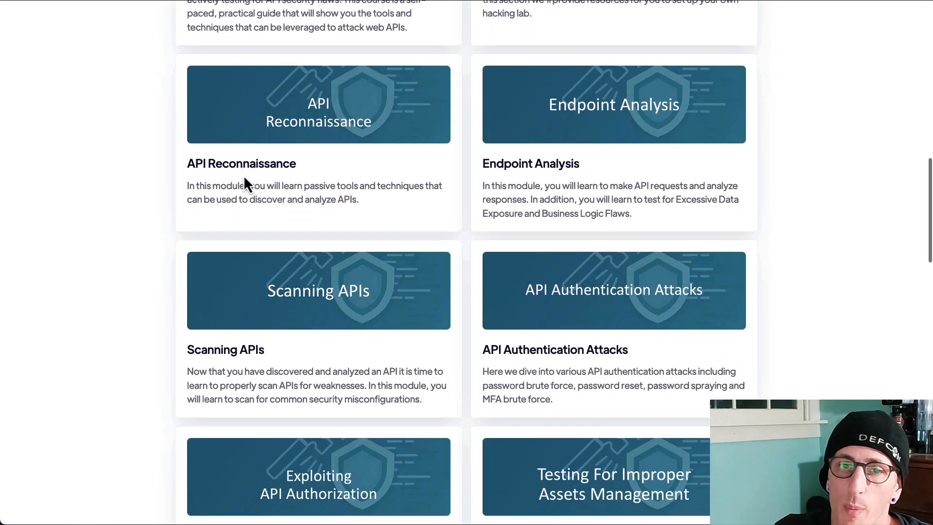
scroll(down, 3)
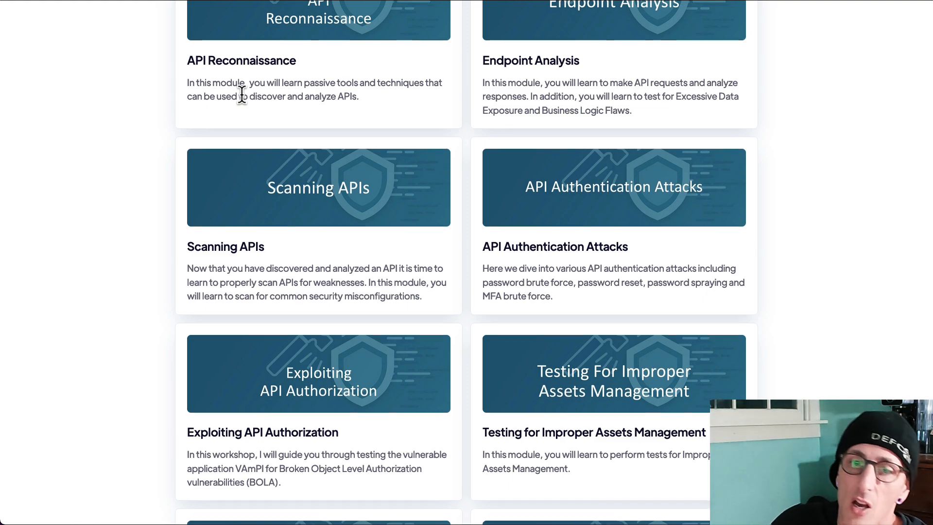
Scroll to Mass Assignment, Injection Attacks, Rate Limit Testing and Combining Tools and Techniques
scroll(down, 3)
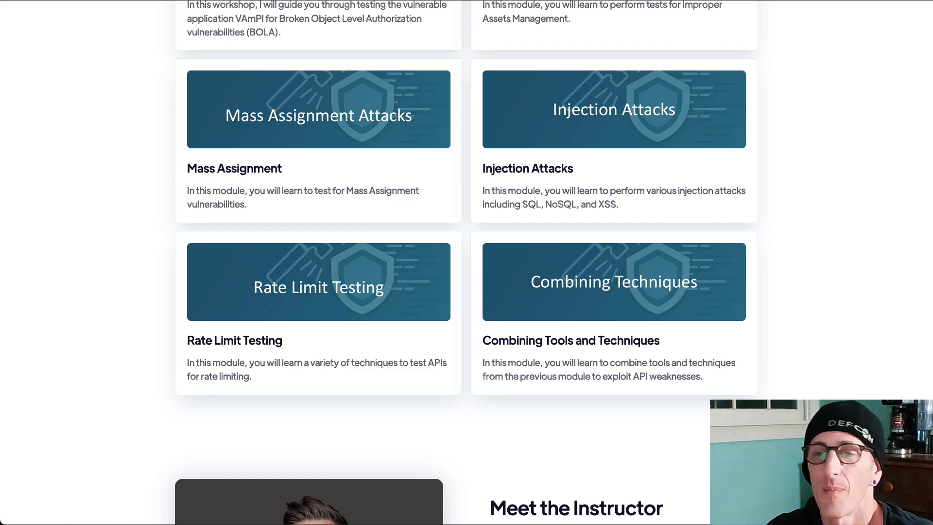
mouse_move(152, 131)
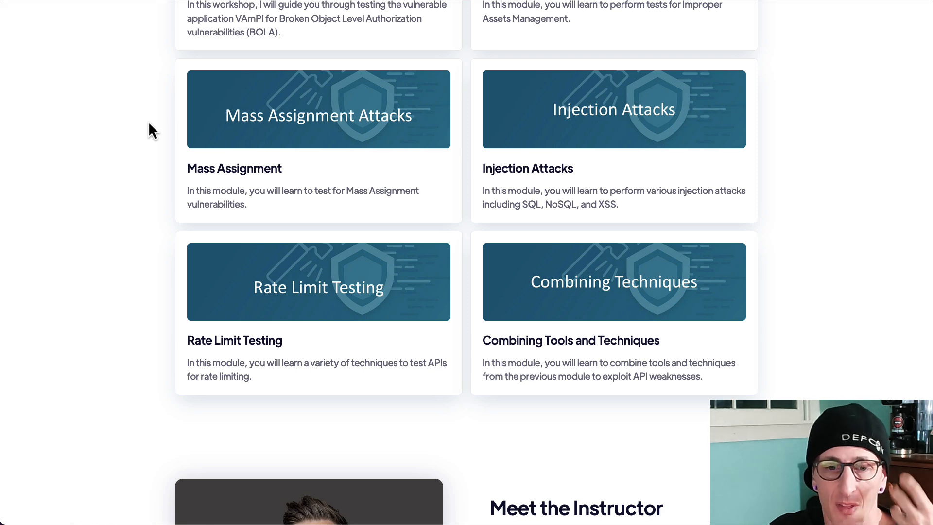
mouse_move(358, 47)
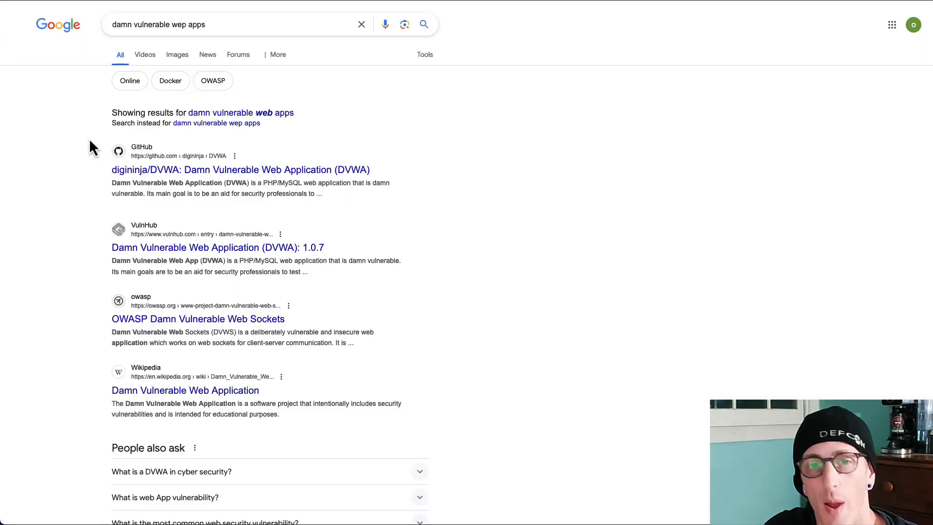
mouse_move(341, 215)
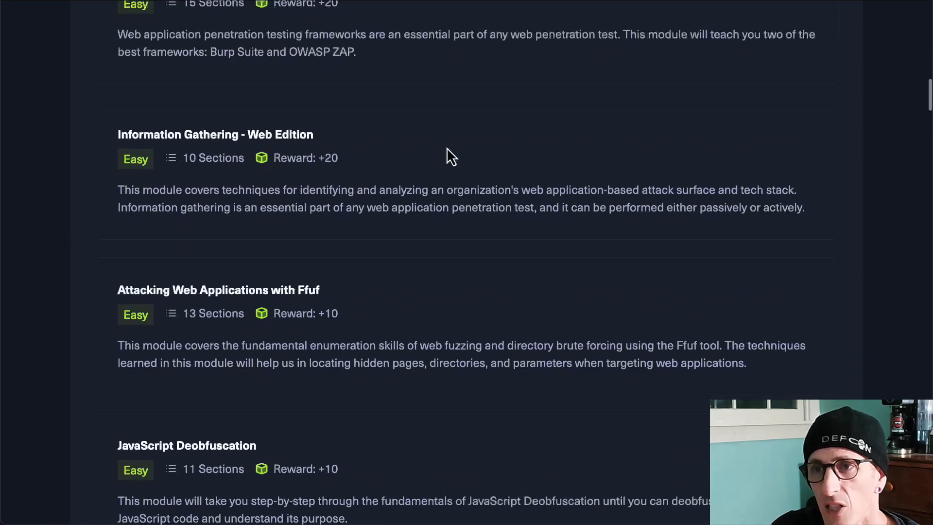
Filter to Job Role Paths and scroll down to the Senior Web Penetration Tester path
click(442, 154)
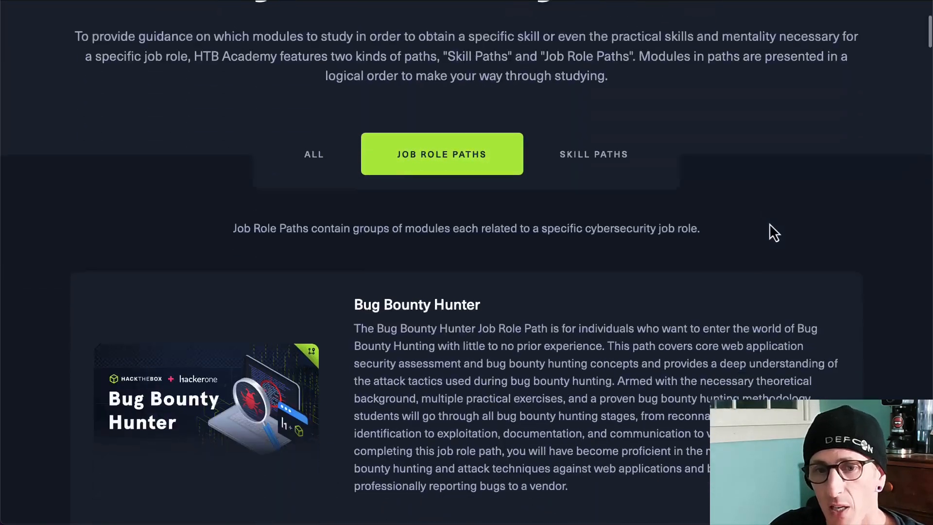
scroll(down, 3)
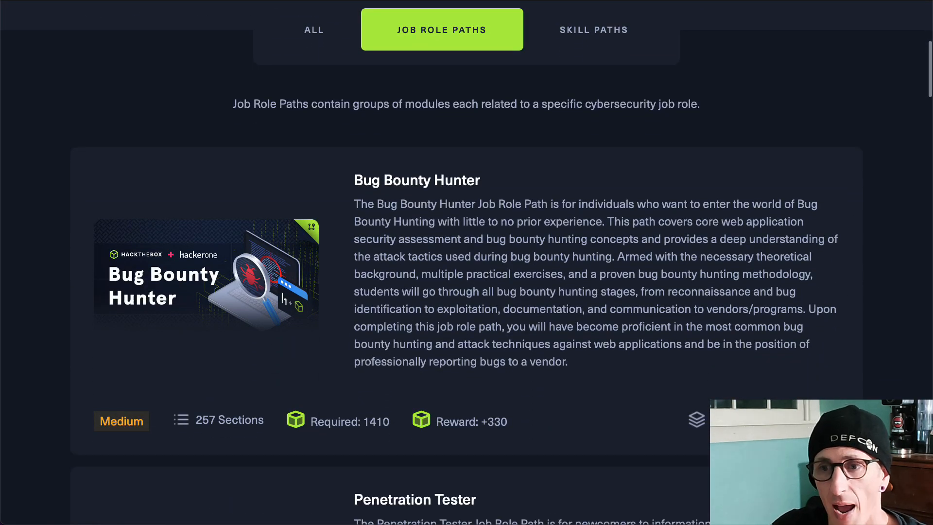
scroll(down, 3)
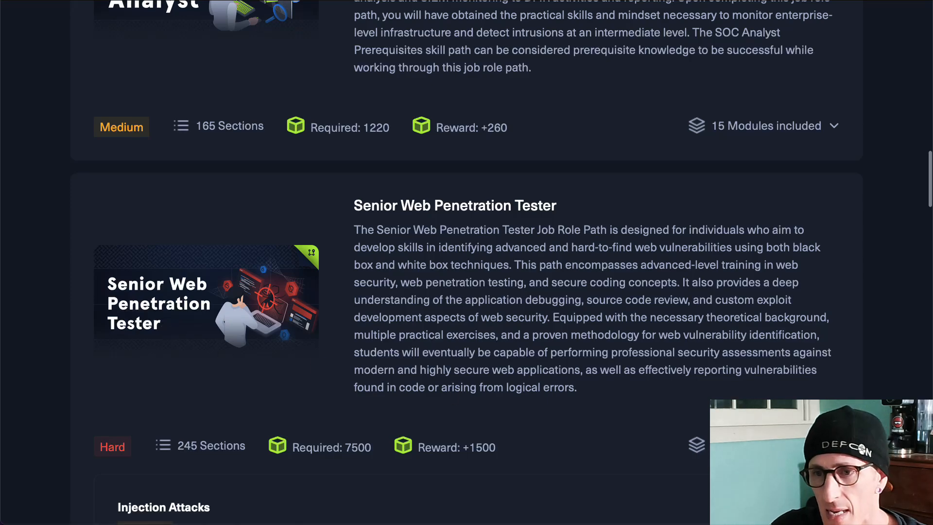
scroll(down, 3)
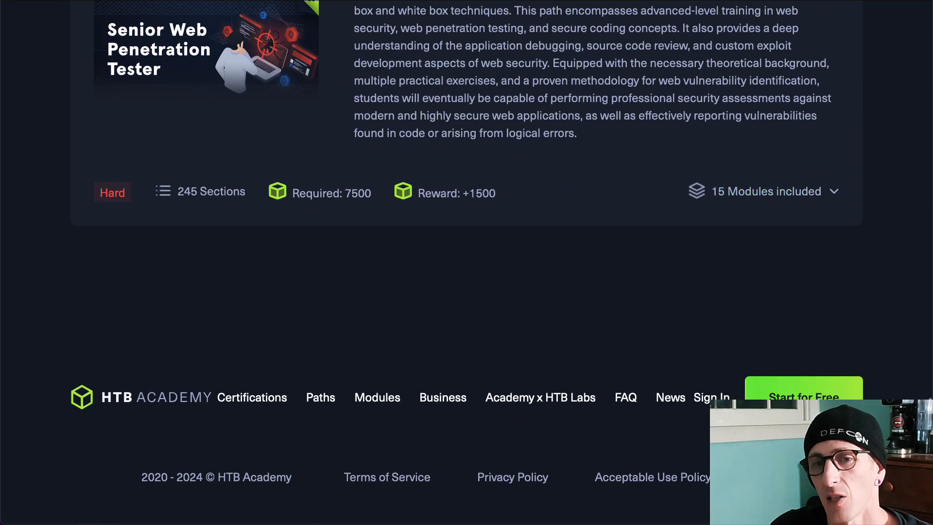
Expand its 15 modules, from Injection Attacks through HTTPs/TLS Attacks
click(768, 191)
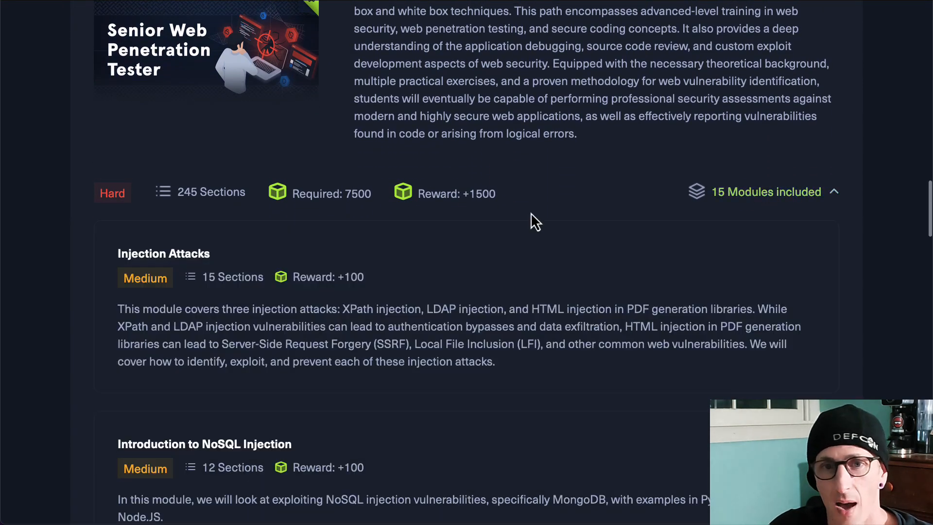
scroll(down, 3)
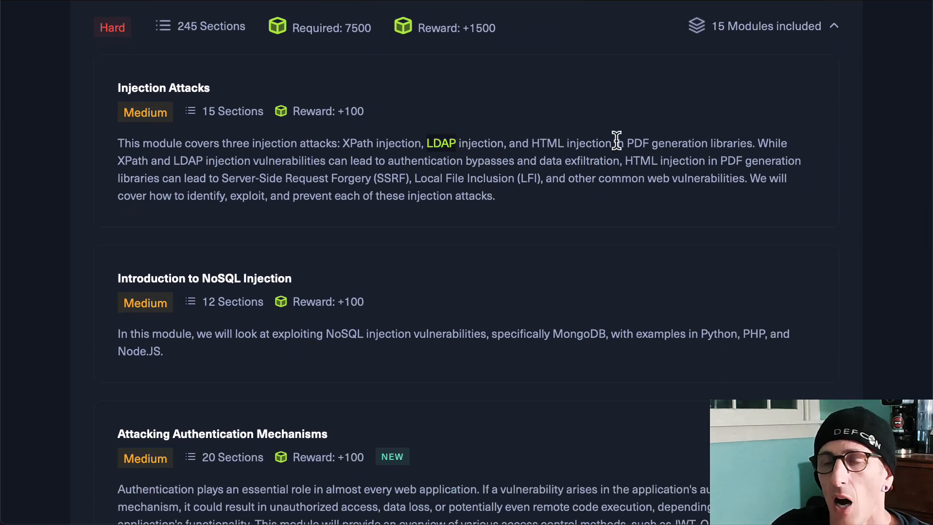
mouse_move(629, 141)
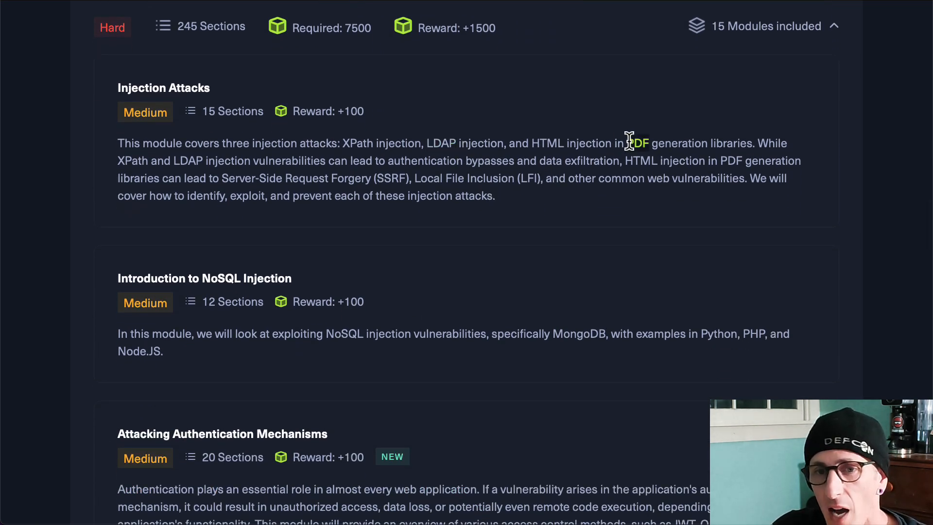
scroll(down, 3)
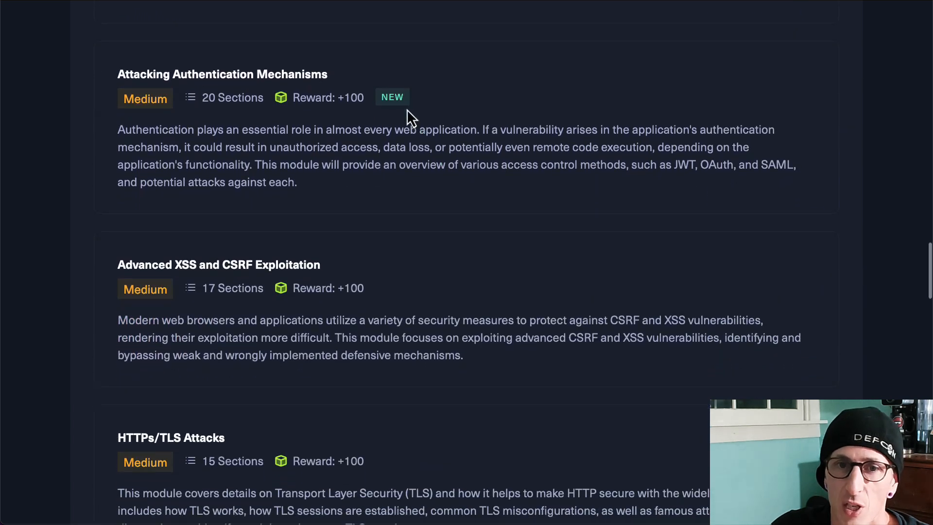